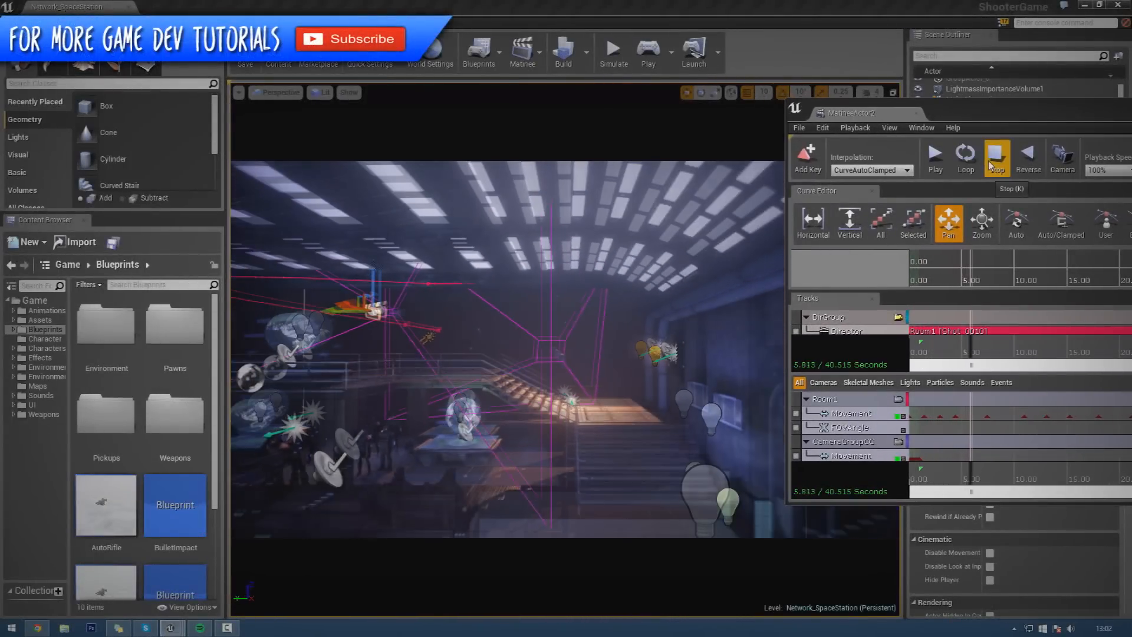
- Open the subway train-cart Matinee, play it, then stop to rewind to 0 seconds
{"action": "left_click", "coordinate": [934, 157]}
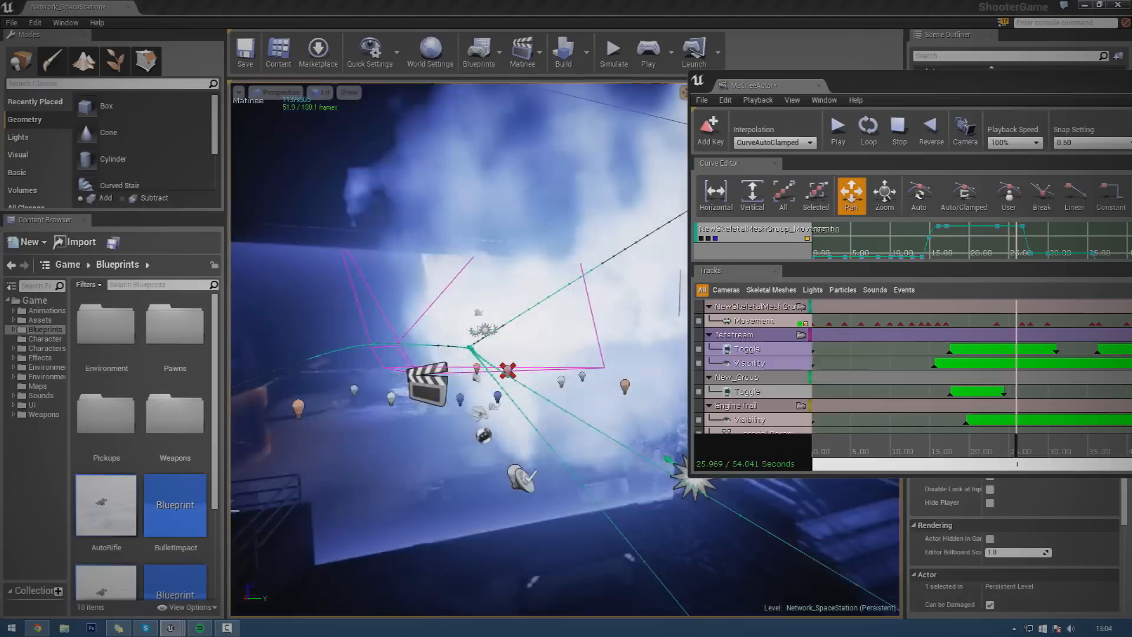
{"action": "left_click", "coordinate": [838, 129]}
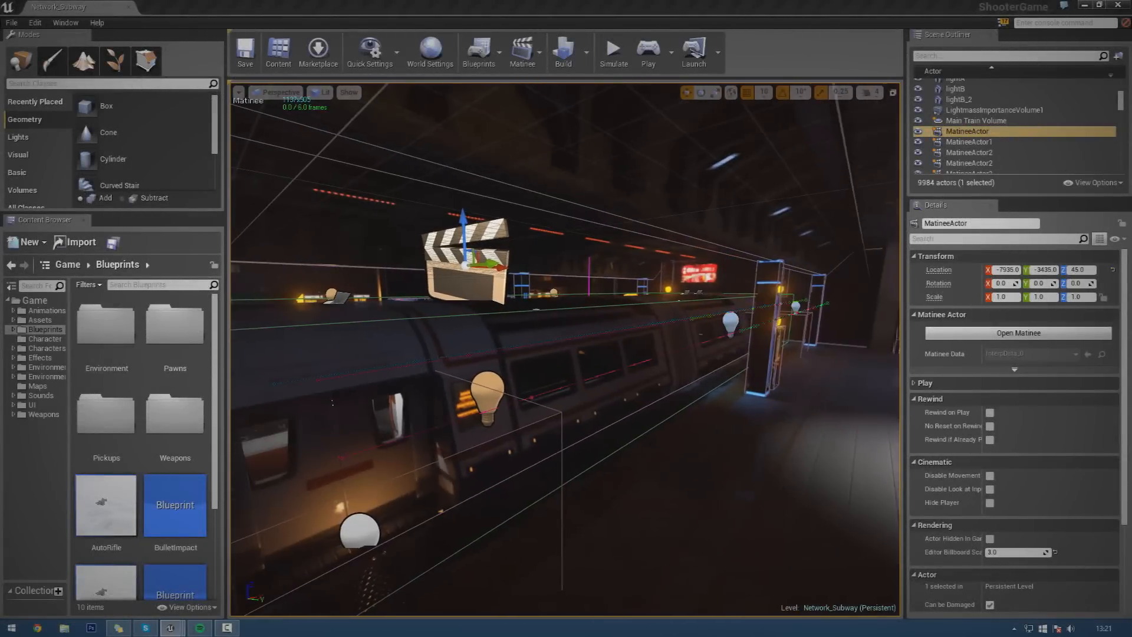
{"action": "left_click", "coordinate": [1020, 332]}
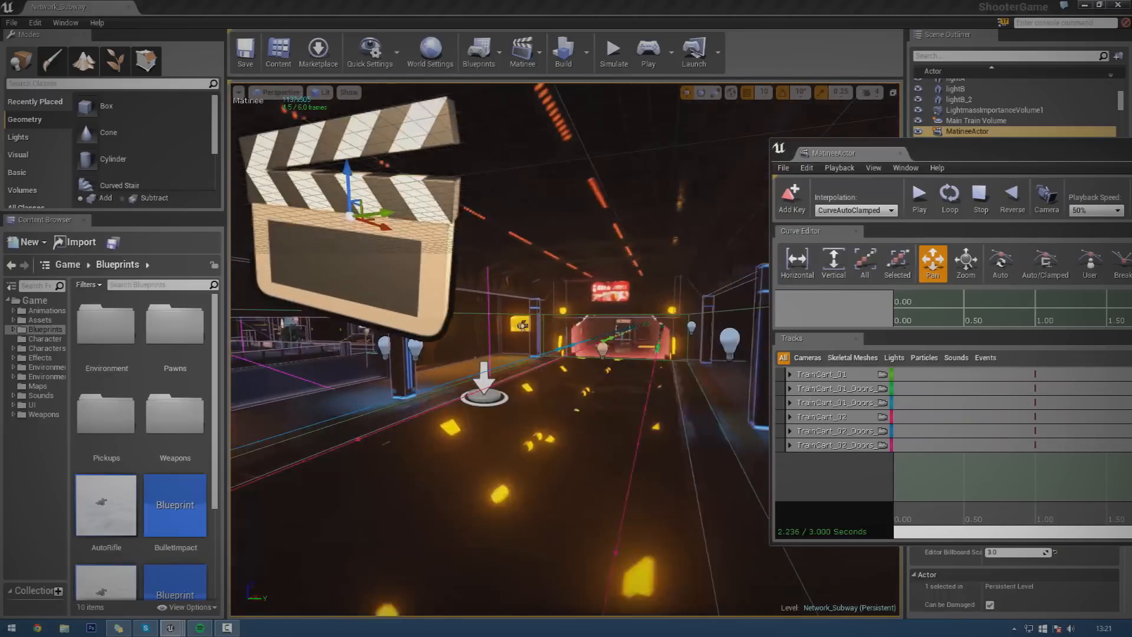
{"action": "left_click", "coordinate": [919, 197]}
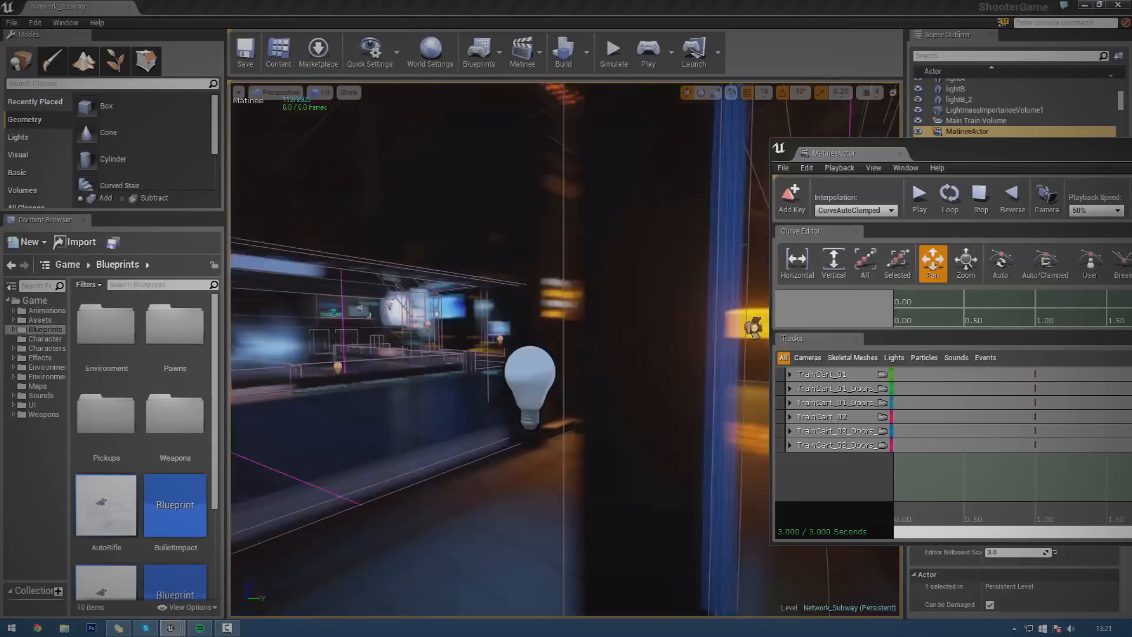
{"action": "left_click", "coordinate": [981, 197]}
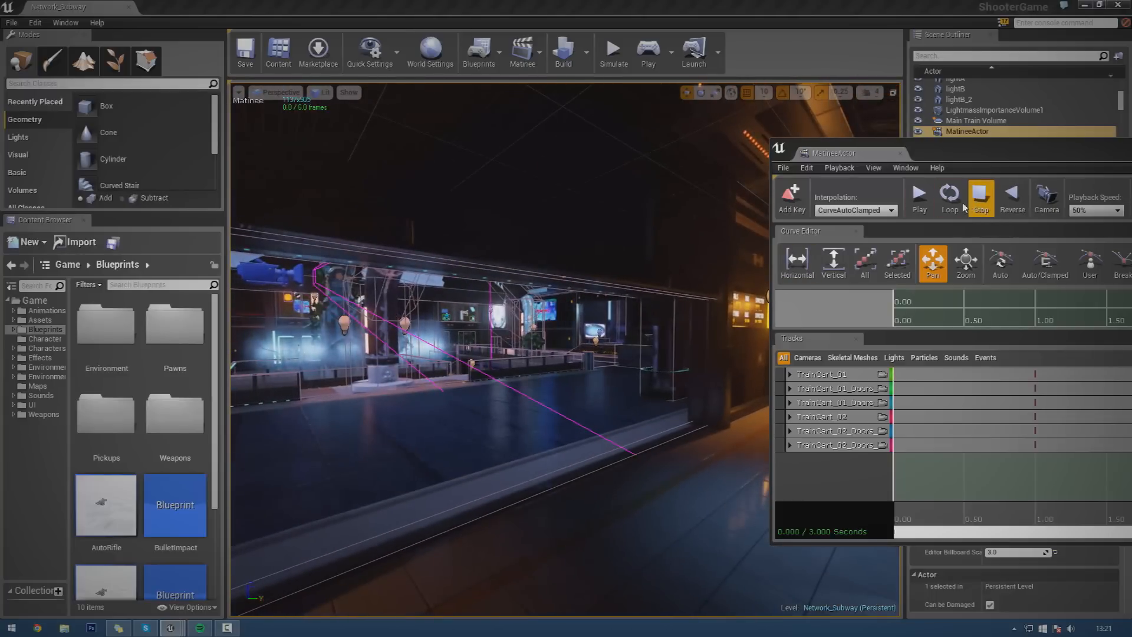
{"action": "left_click", "coordinate": [648, 50]}
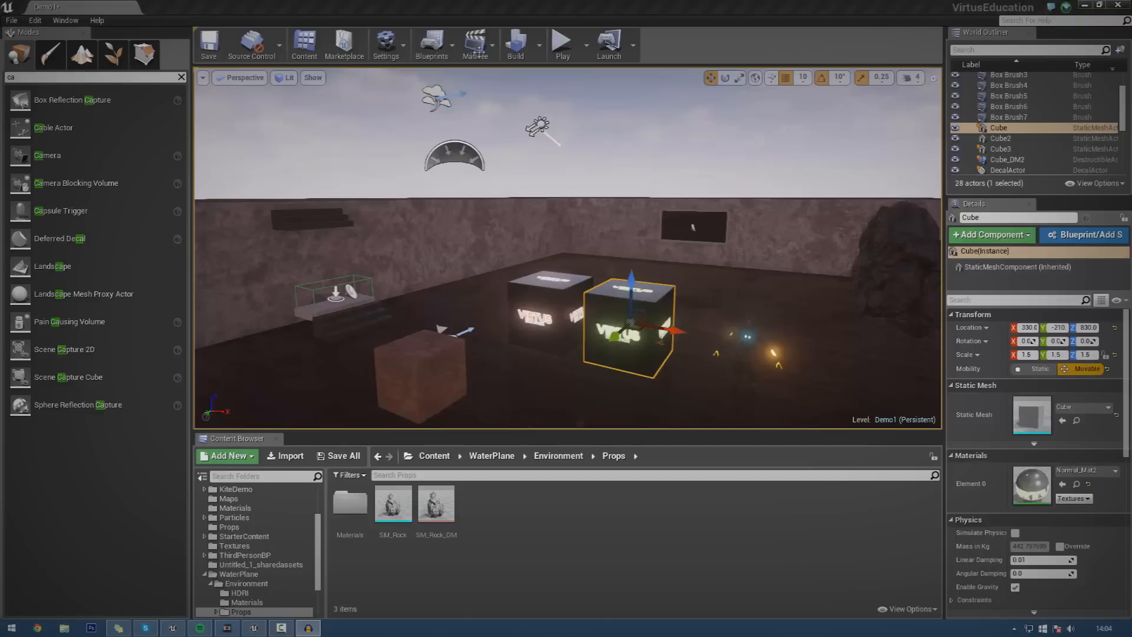
- Open the cube's Matinee and play its Movement track through to 5 seconds
{"action": "left_click", "coordinate": [475, 43]}
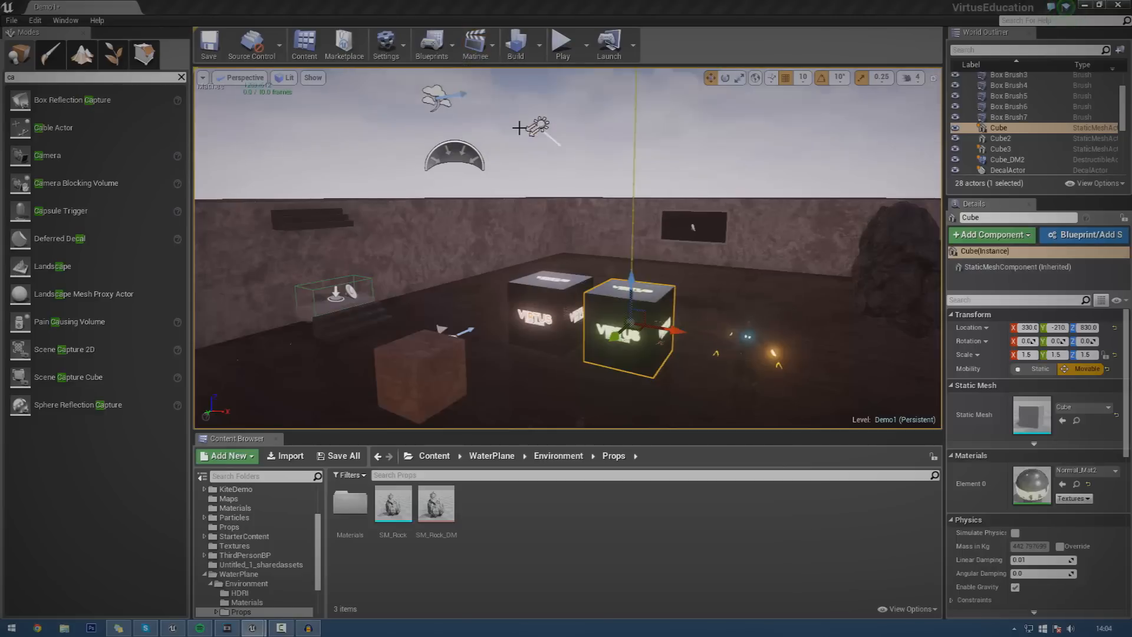
{"action": "left_click", "coordinate": [475, 43]}
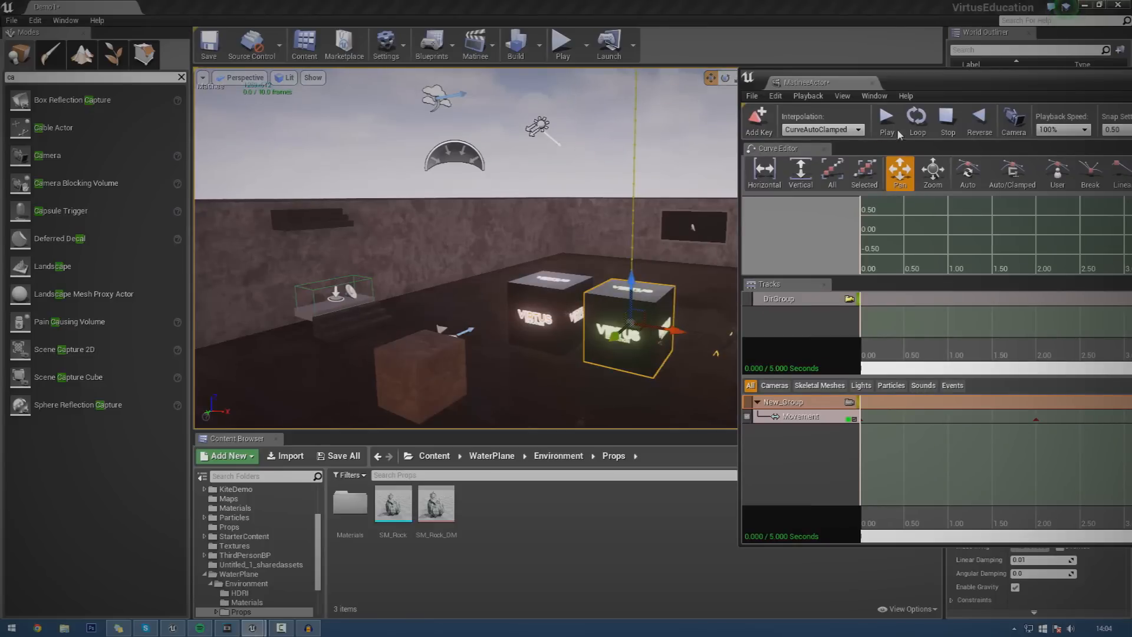
{"action": "mouse_move", "coordinate": [834, 263]}
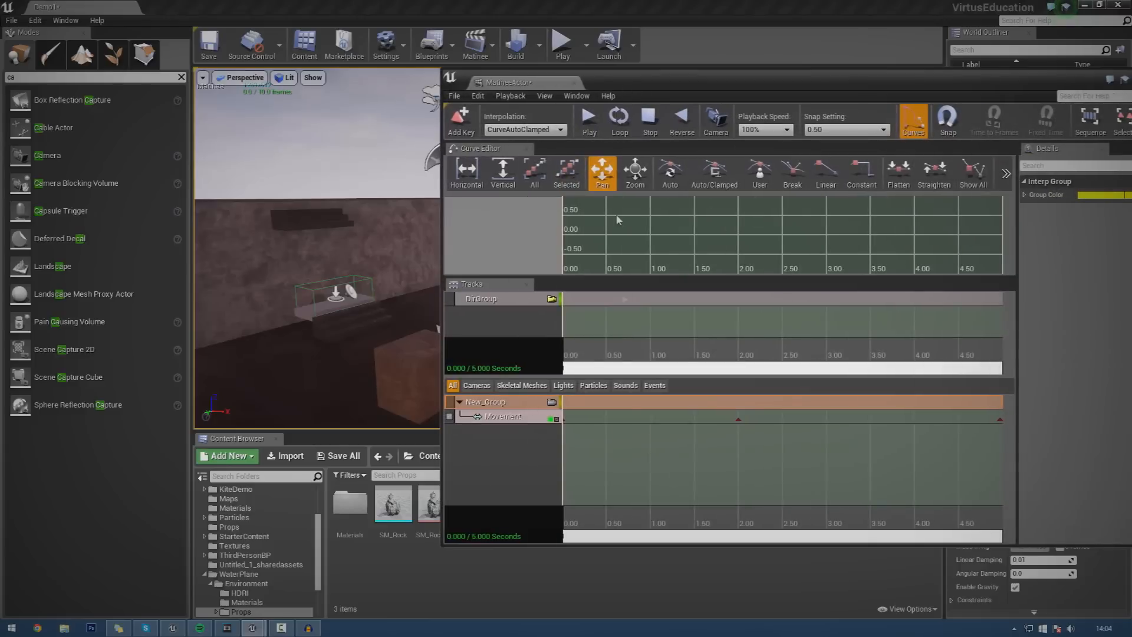
{"action": "mouse_move", "coordinate": [645, 436]}
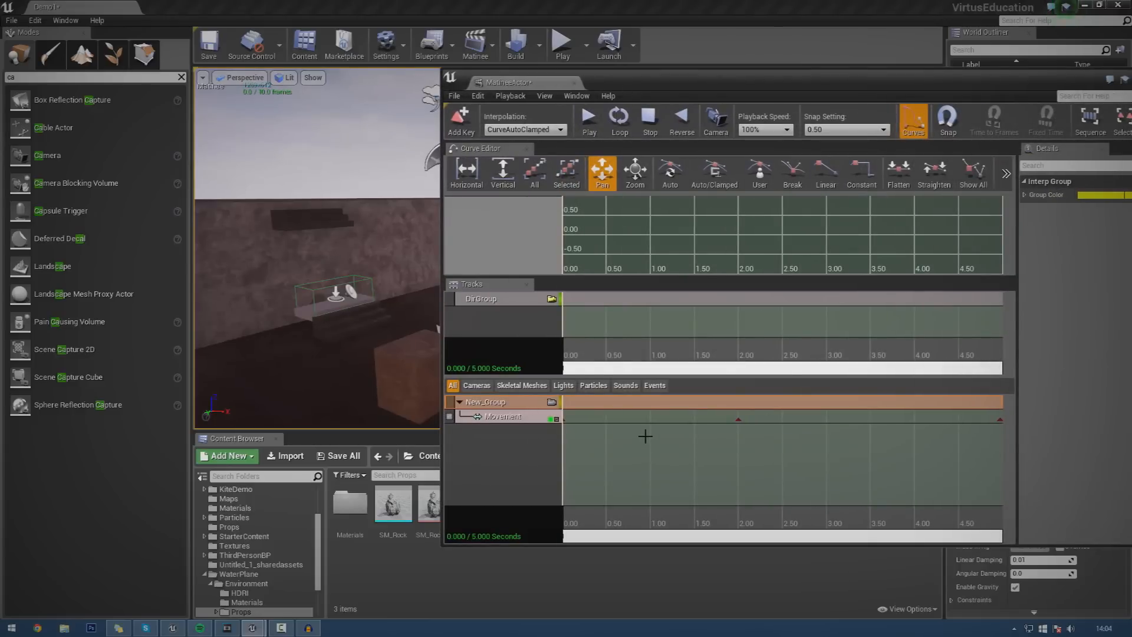
{"action": "mouse_move", "coordinate": [748, 310]}
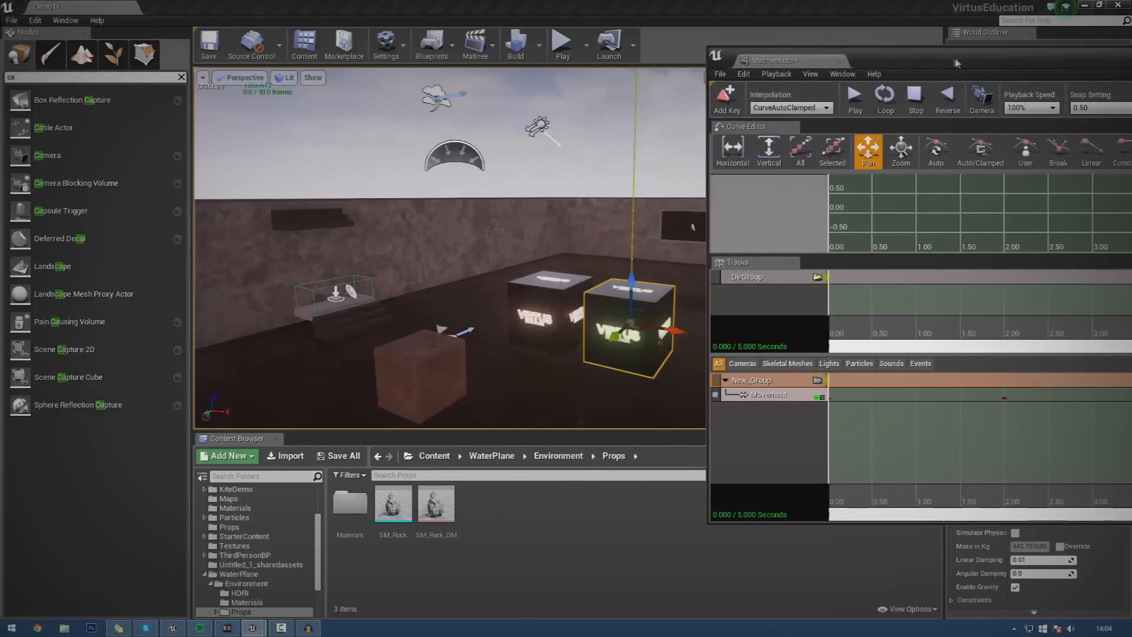
{"action": "mouse_move", "coordinate": [854, 99]}
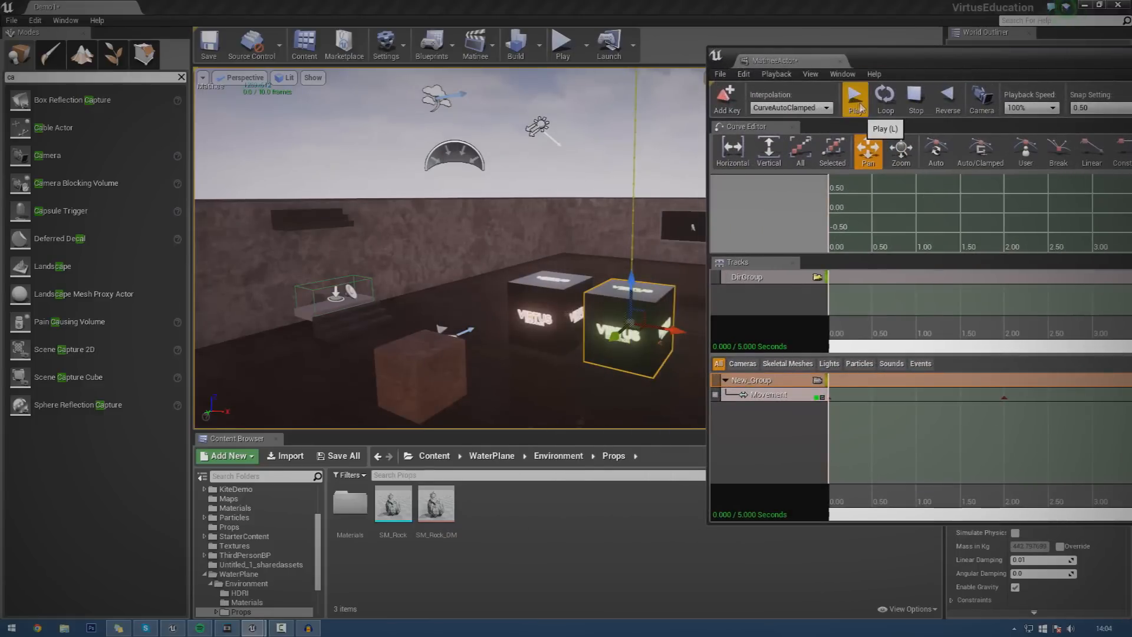
{"action": "left_click", "coordinate": [855, 99]}
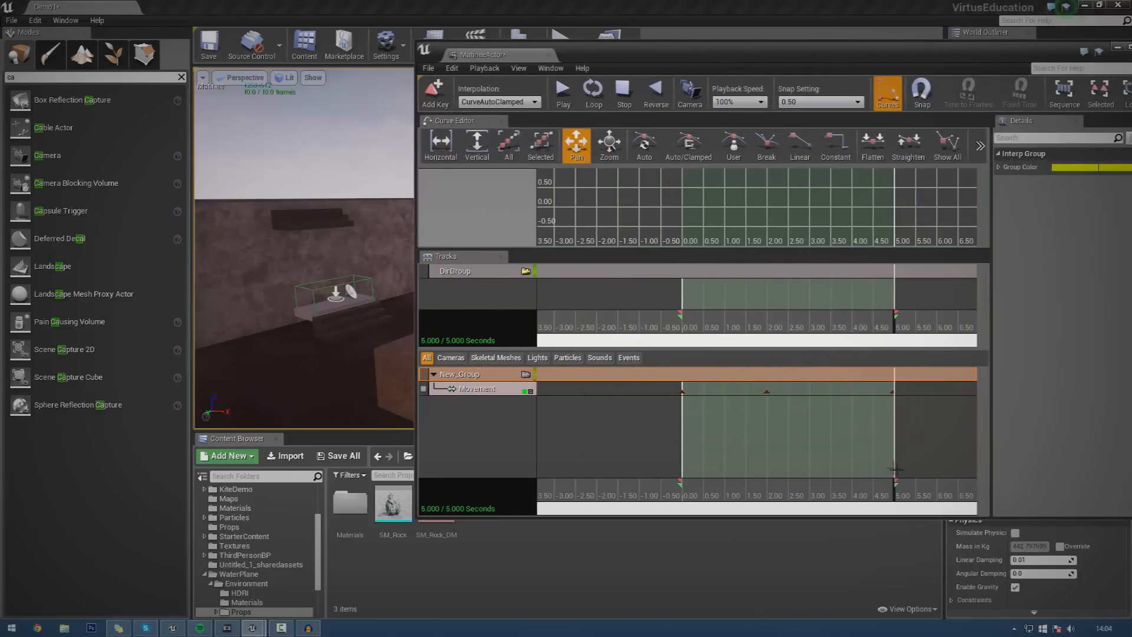
{"action": "mouse_move", "coordinate": [545, 58]}
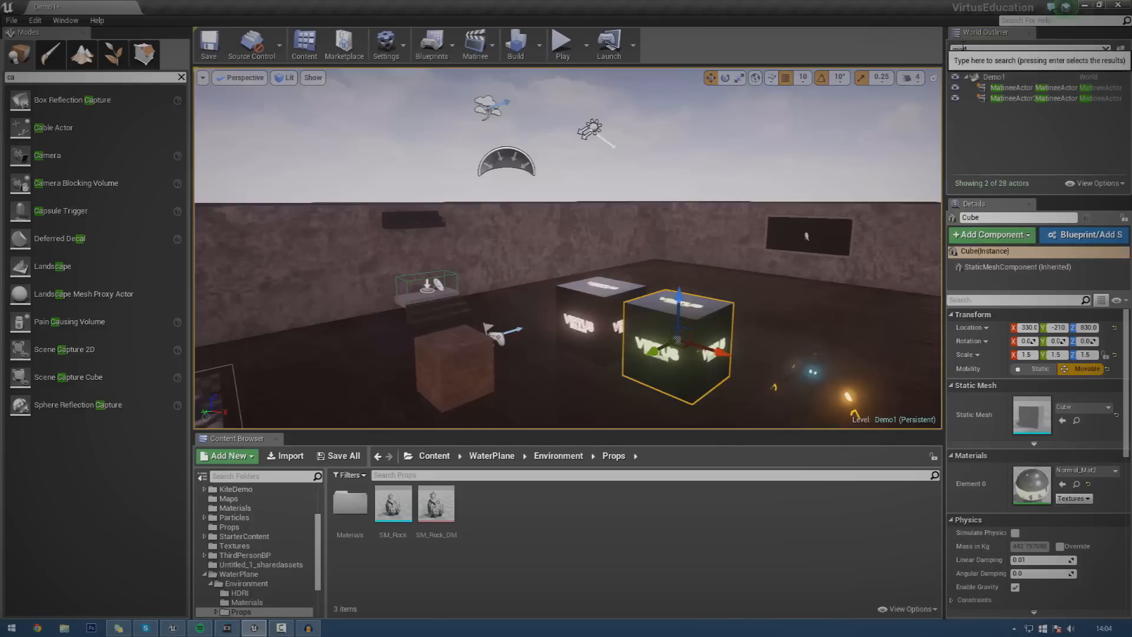
- Find the extra MatineeActor via a 'matinee' search and delete it, then select the cube
{"action": "type", "text": "matinee"}
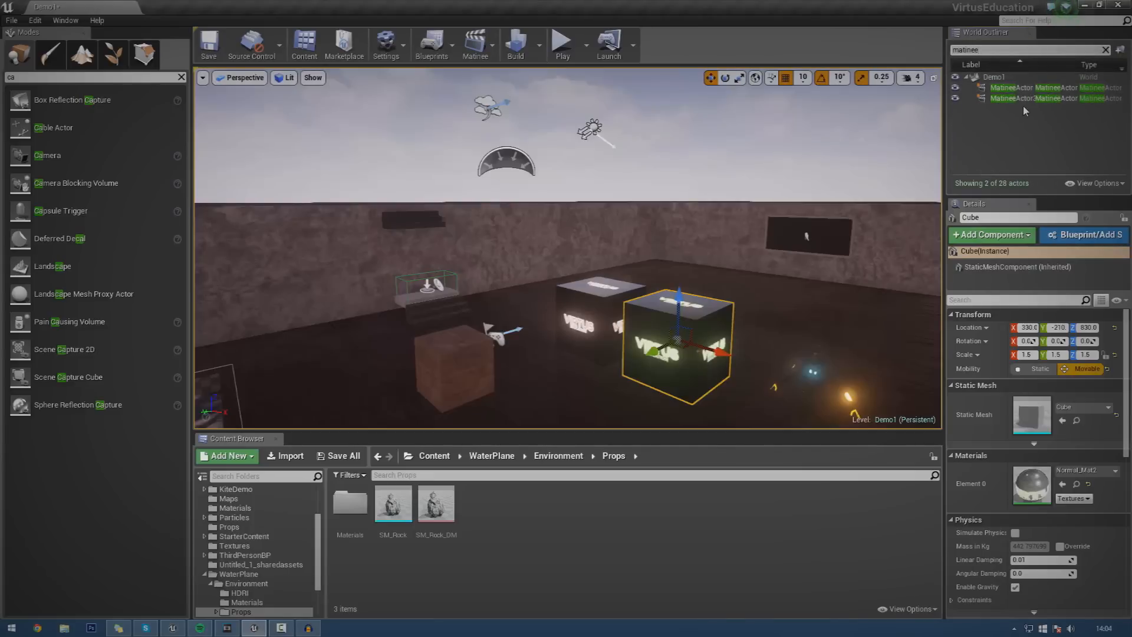
{"action": "left_click", "coordinate": [1008, 87]}
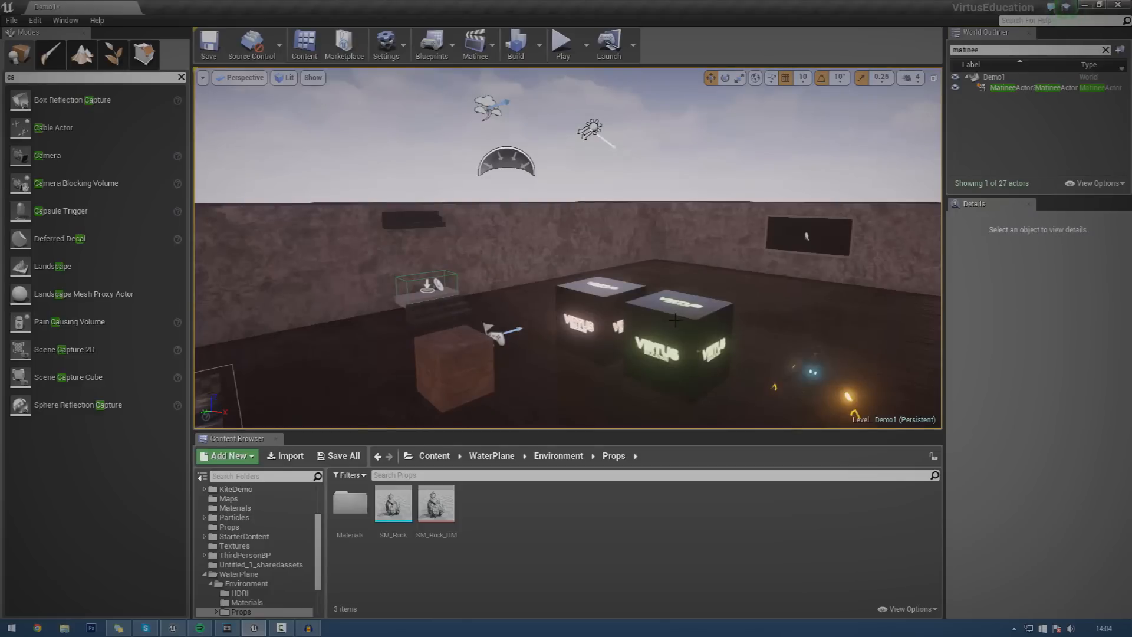
{"action": "left_click", "coordinate": [675, 340]}
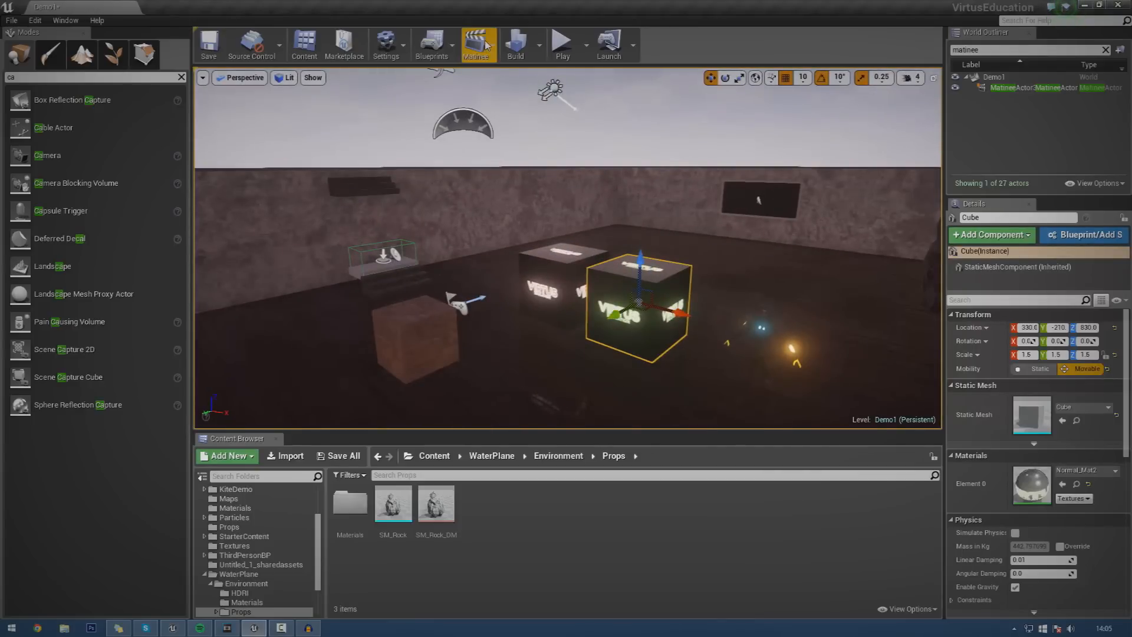
{"action": "mouse_move", "coordinate": [478, 45]}
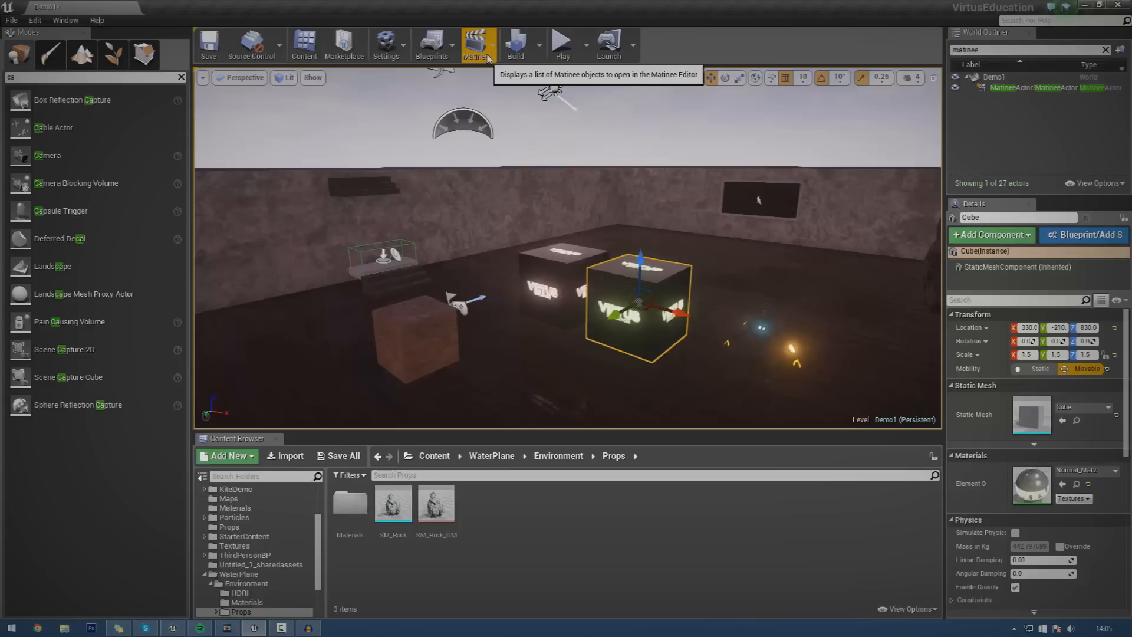
- Add a new empty Matinee sequence from the toolbar dropdown
{"action": "left_click", "coordinate": [475, 45]}
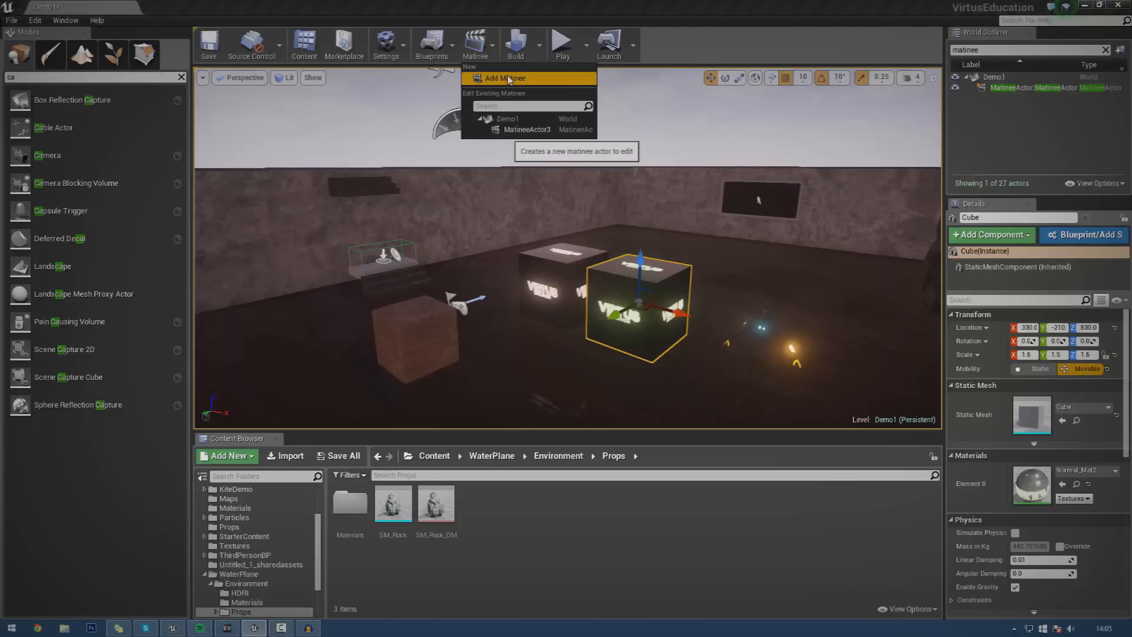
{"action": "left_click", "coordinate": [504, 77]}
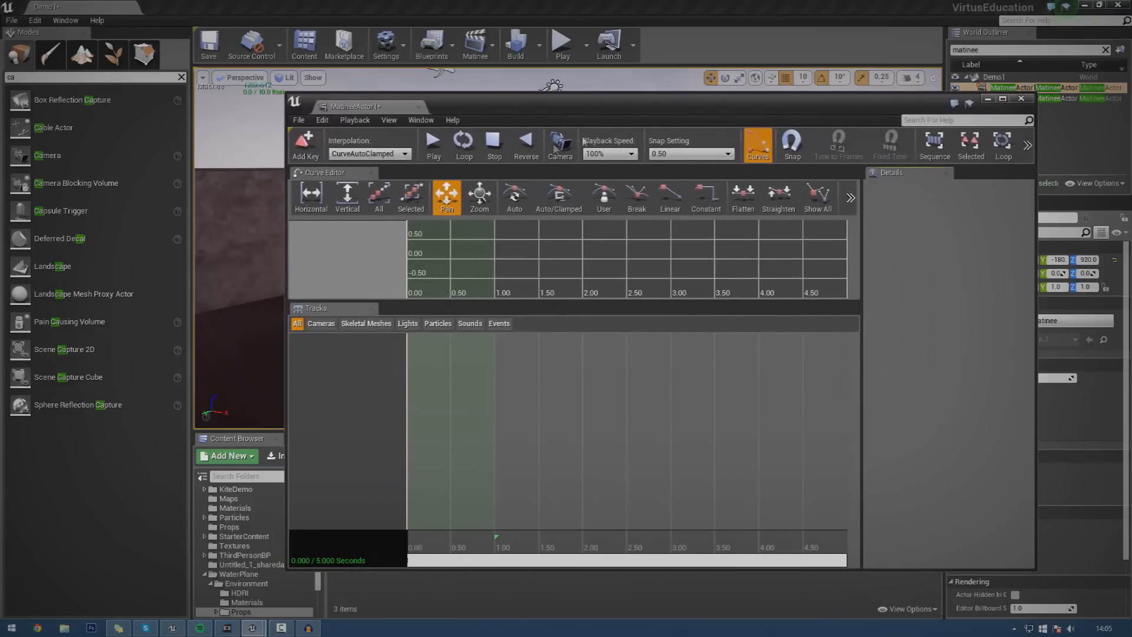
{"action": "mouse_move", "coordinate": [485, 318]}
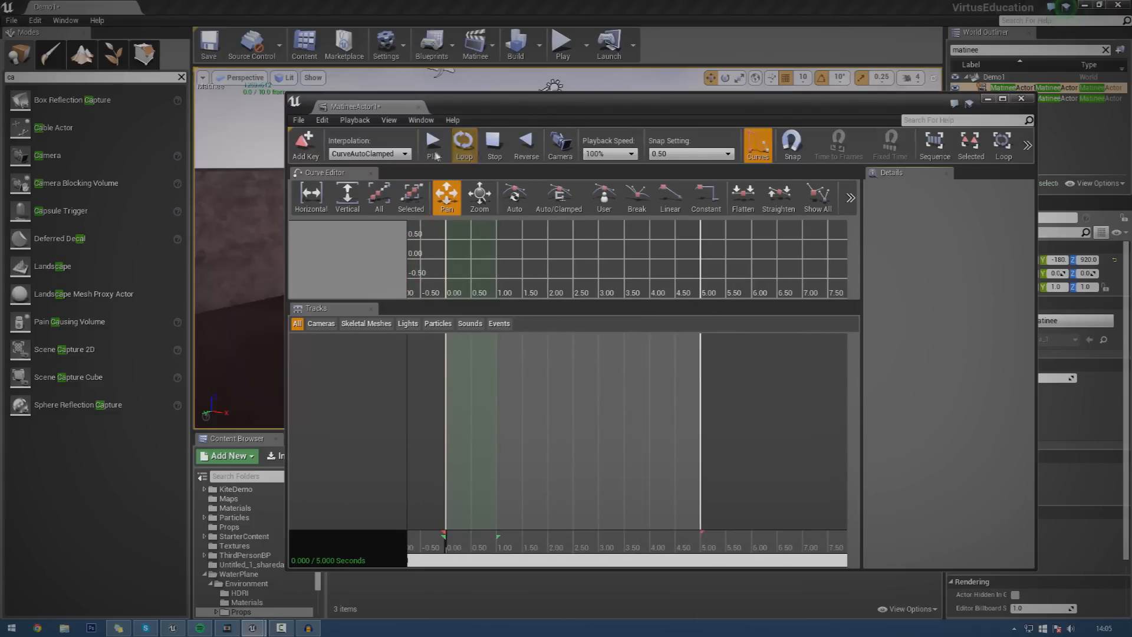
- Show all track categories and widen the Matinee timeline area
{"action": "left_click", "coordinate": [559, 144]}
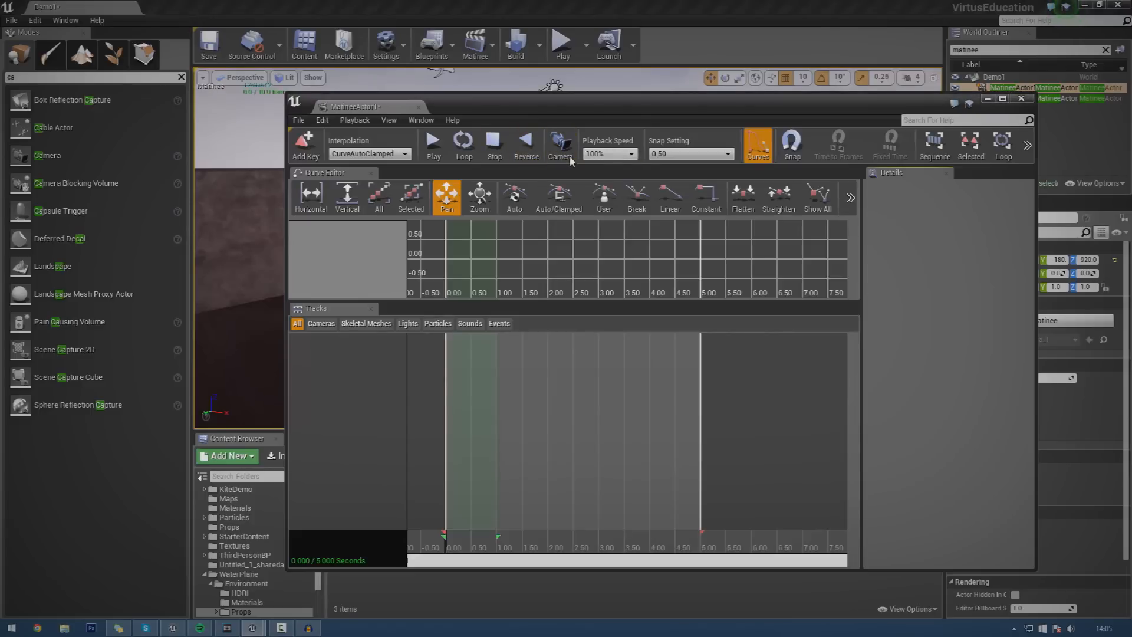
{"action": "mouse_move", "coordinate": [559, 144]}
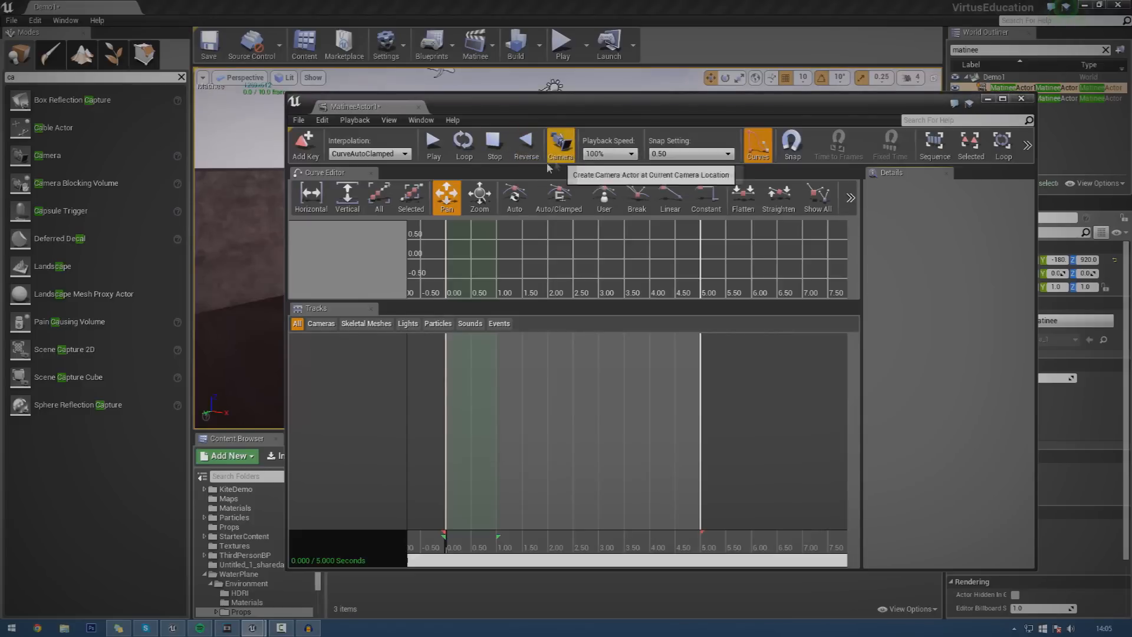
{"action": "mouse_move", "coordinate": [487, 487]}
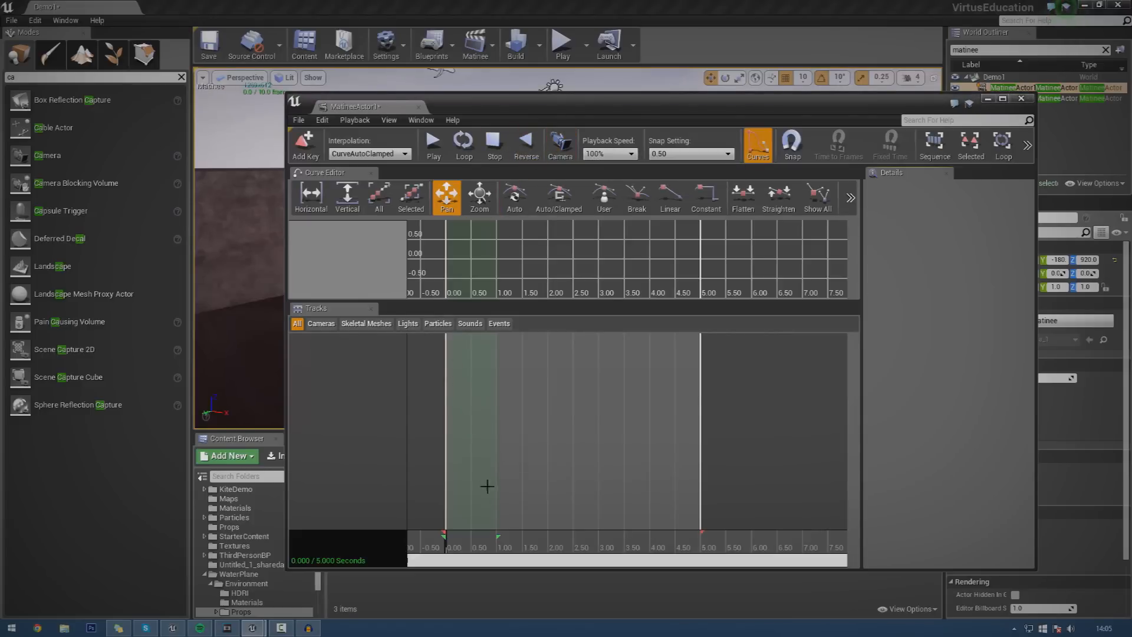
{"action": "mouse_move", "coordinate": [410, 344]}
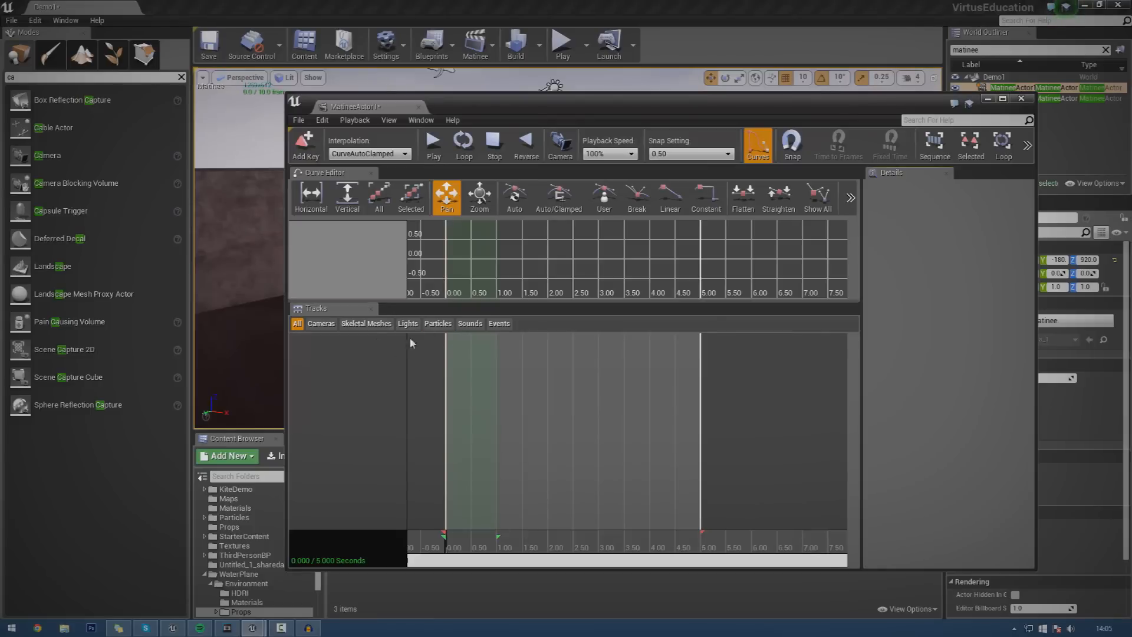
{"action": "left_click", "coordinate": [365, 323]}
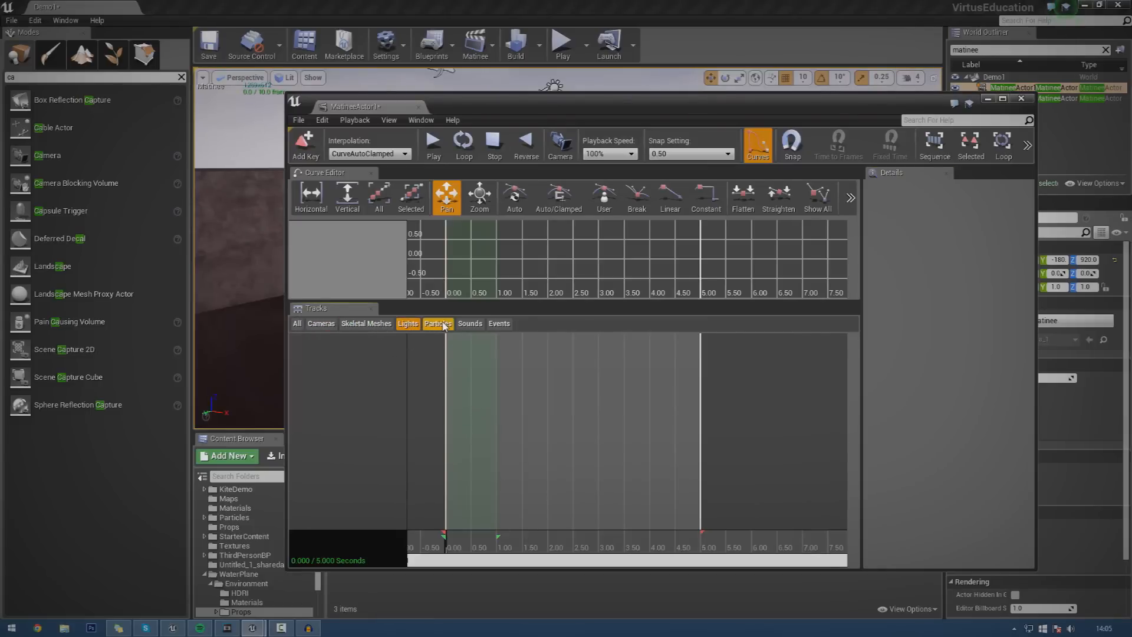
{"action": "left_click", "coordinate": [297, 323]}
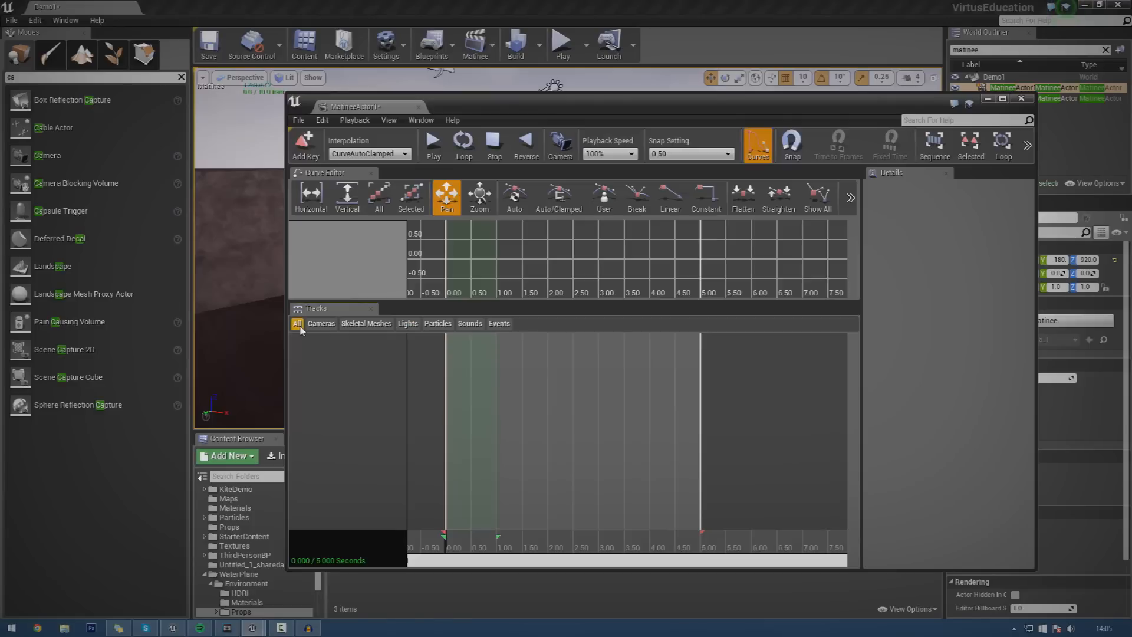
{"action": "mouse_move", "coordinate": [303, 358]}
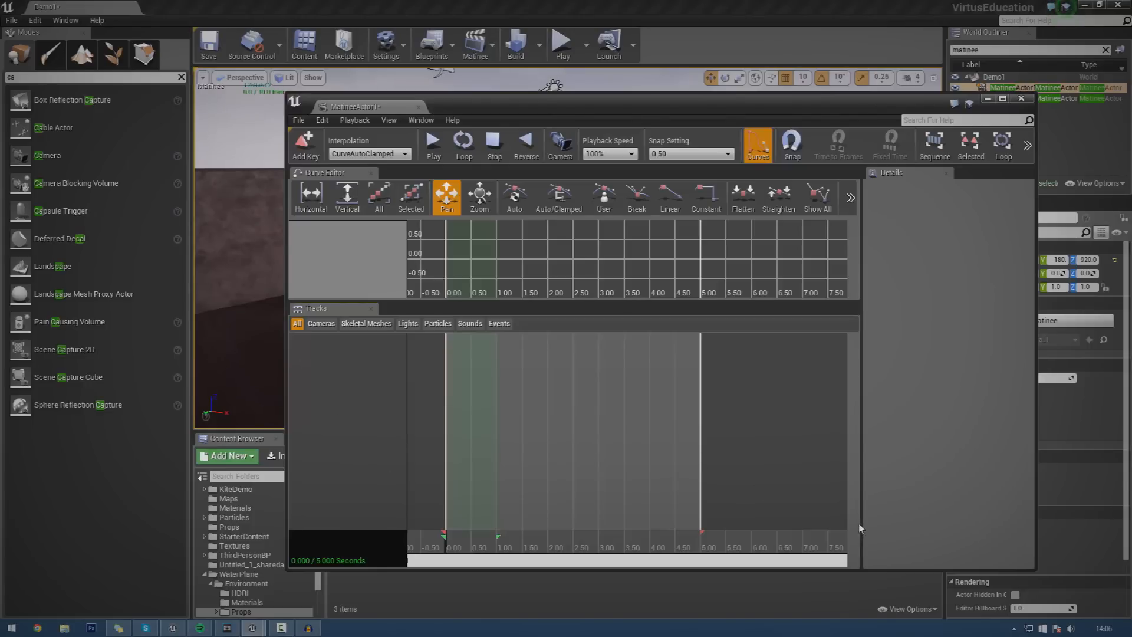
{"action": "left_click", "coordinate": [850, 195]}
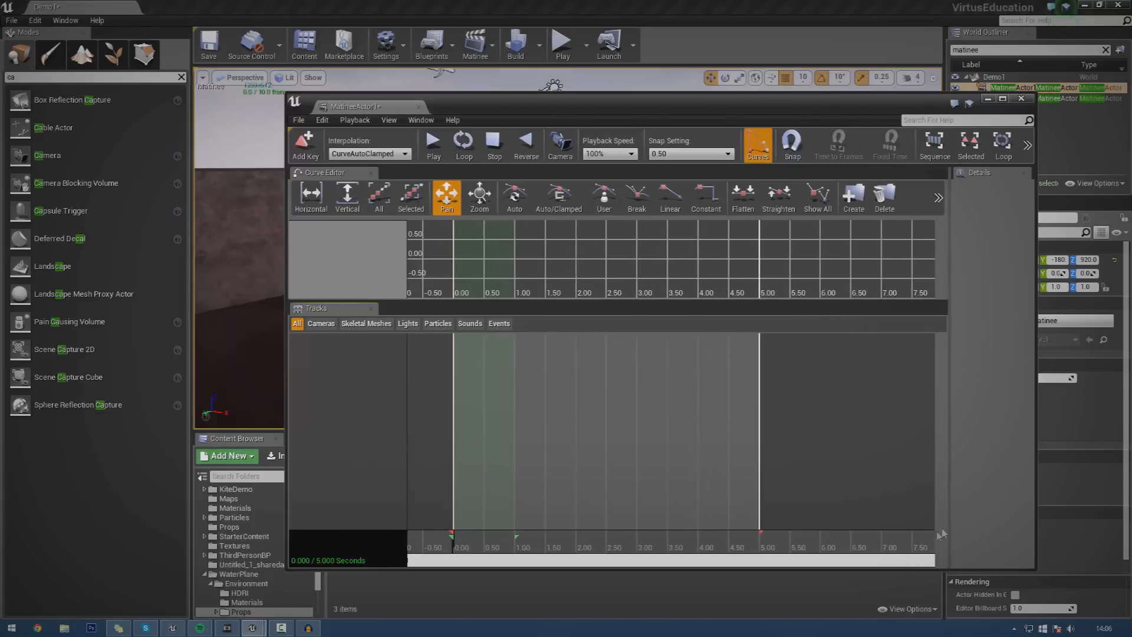
{"action": "mouse_move", "coordinate": [487, 334]}
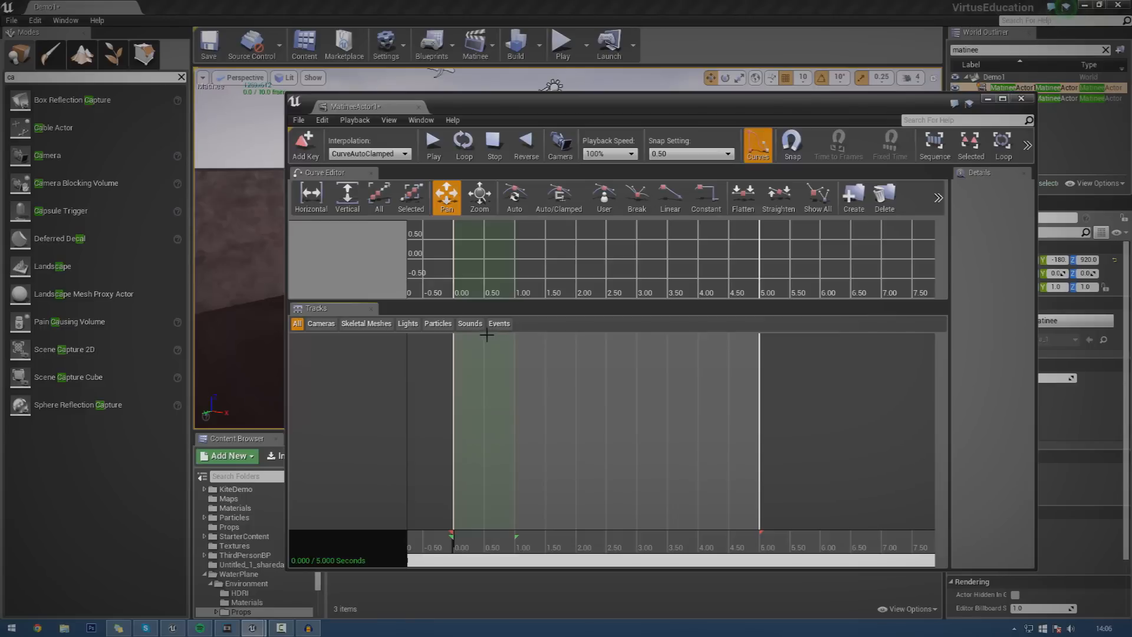
{"action": "mouse_move", "coordinate": [528, 354]}
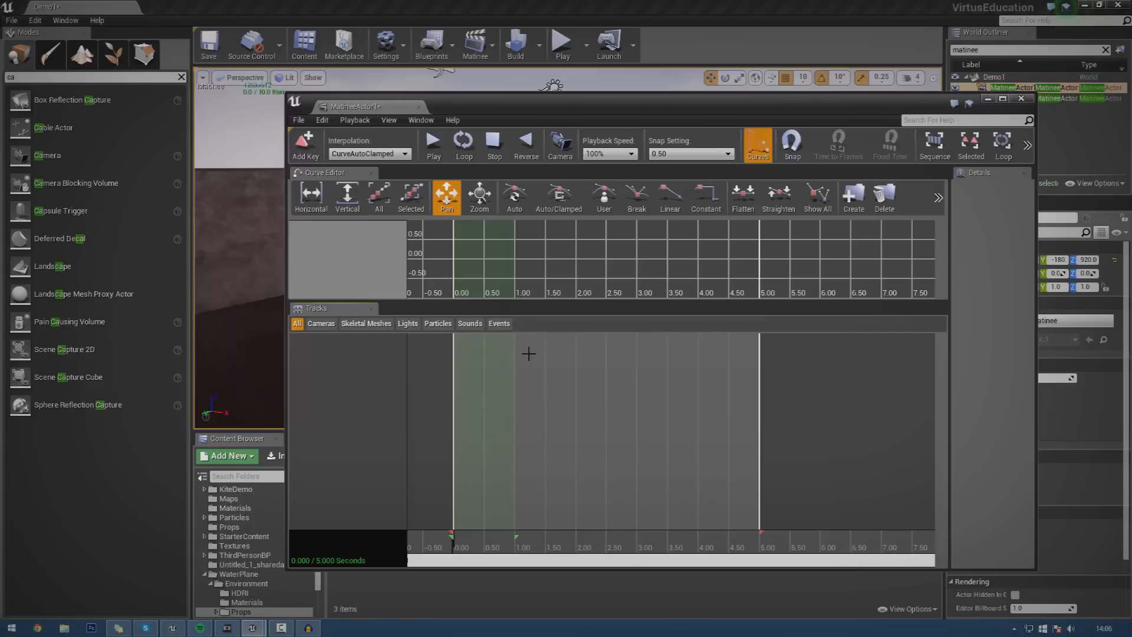
{"action": "mouse_move", "coordinate": [800, 351]}
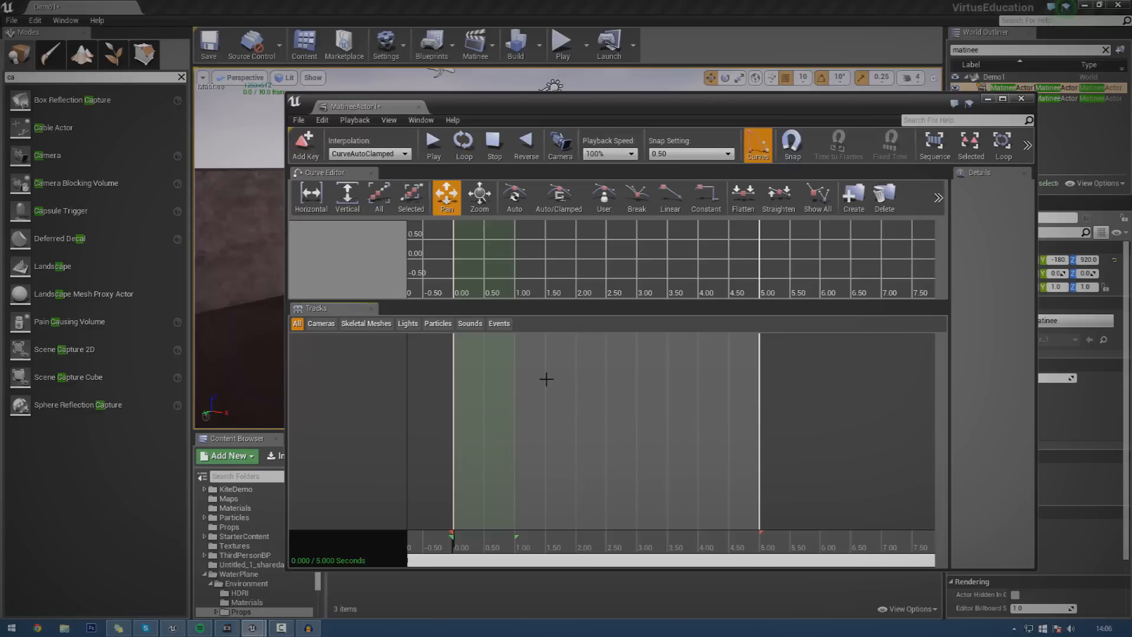
{"action": "right_click", "coordinate": [382, 379]}
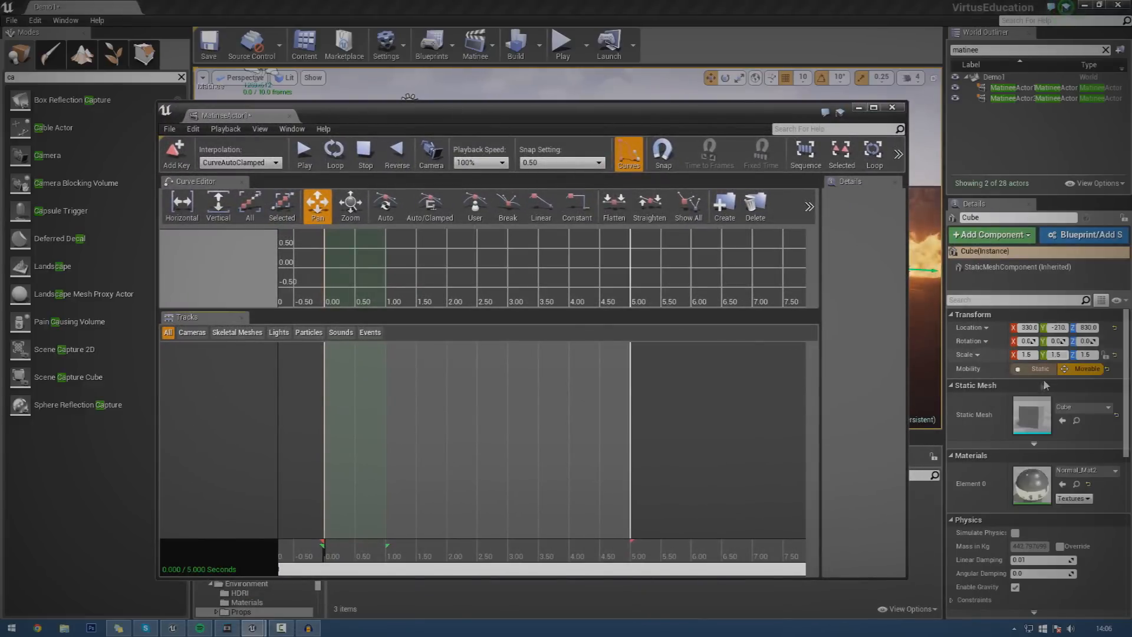
{"action": "mouse_move", "coordinate": [1086, 369]}
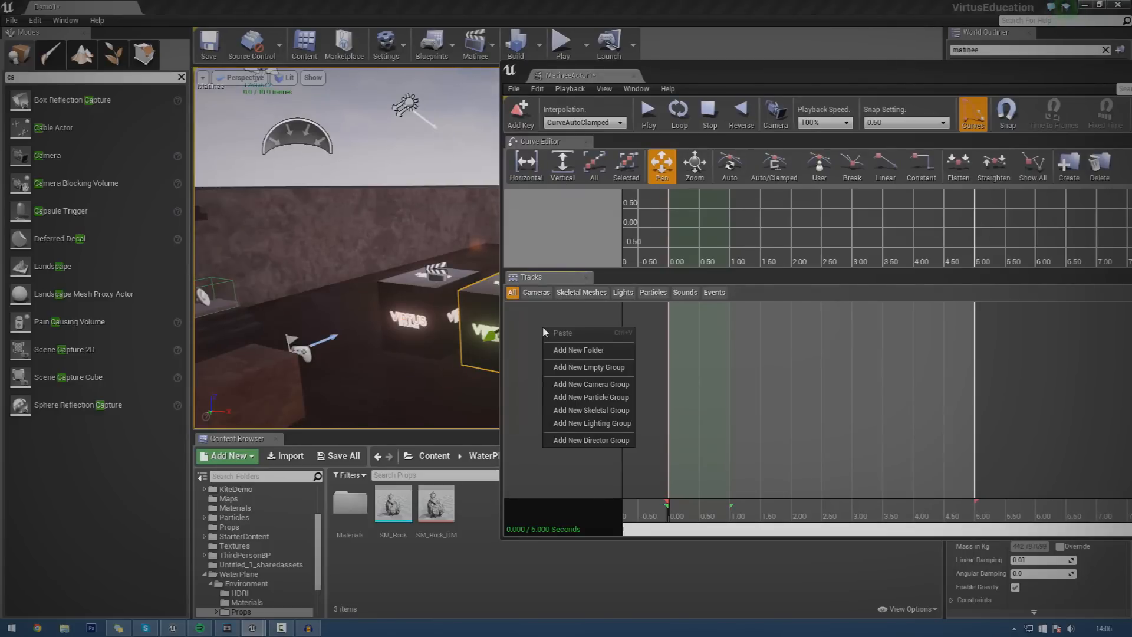
{"action": "mouse_move", "coordinate": [591, 397]}
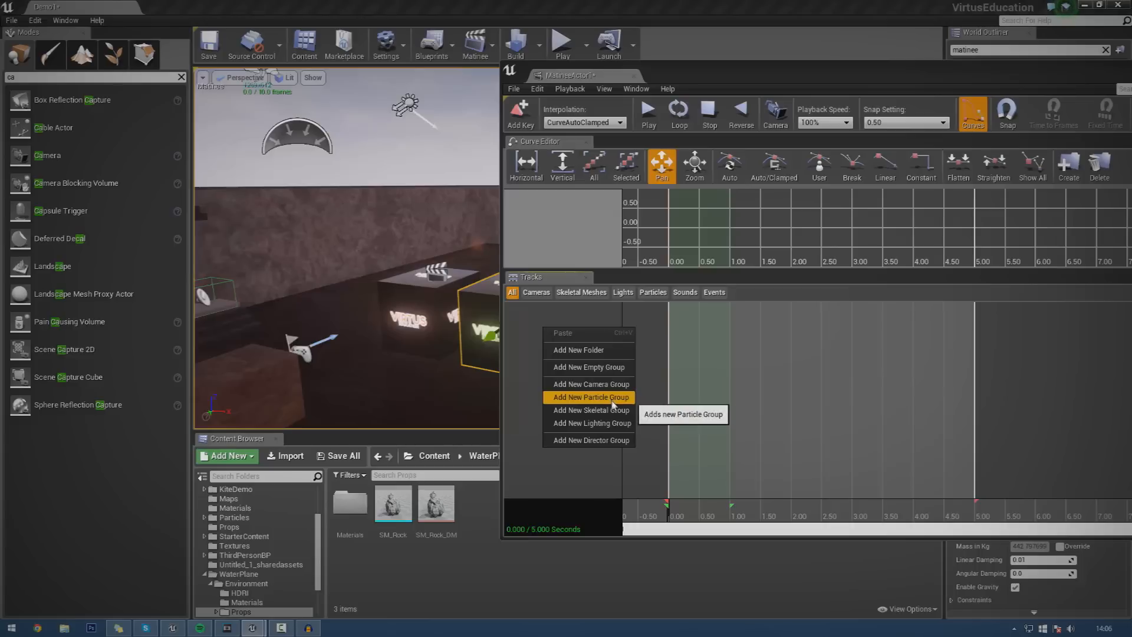
{"action": "mouse_move", "coordinate": [588, 440]}
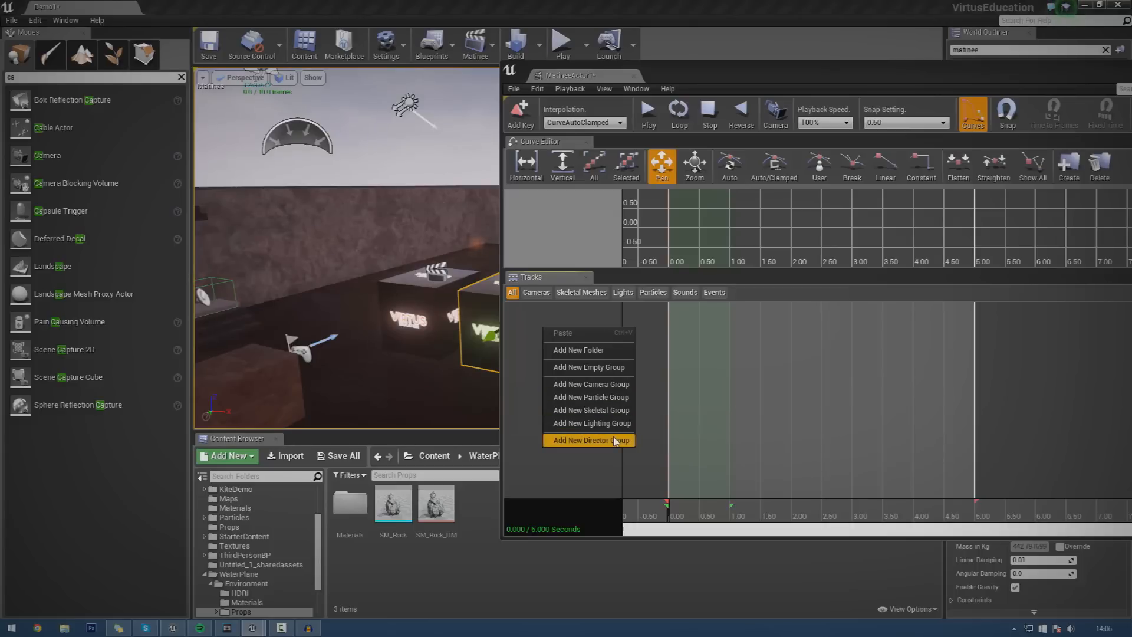
{"action": "mouse_move", "coordinate": [589, 411]}
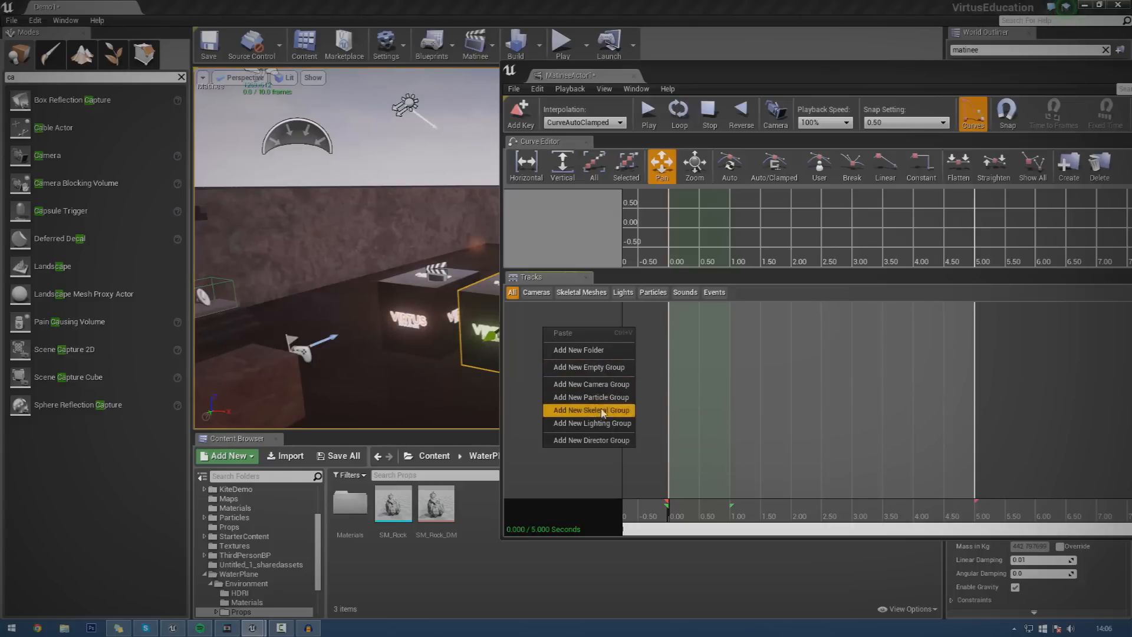
- Create a group named MovementTest and add a Movement track to it
{"action": "left_click", "coordinate": [590, 411]}
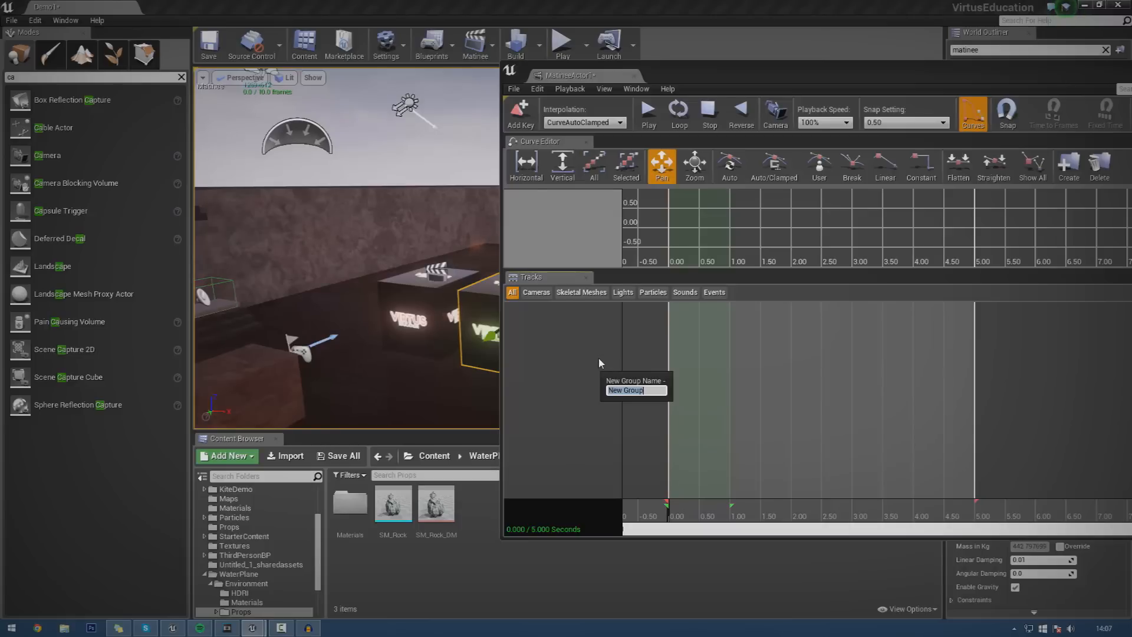
{"action": "type", "text": "MovementTest"}
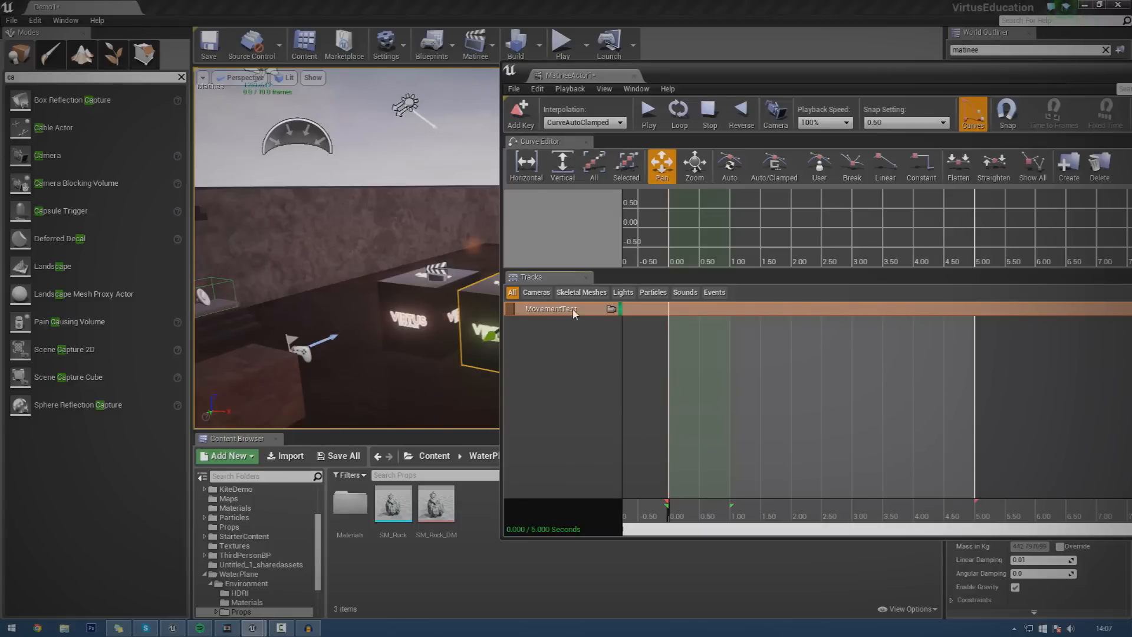
{"action": "right_click", "coordinate": [552, 309]}
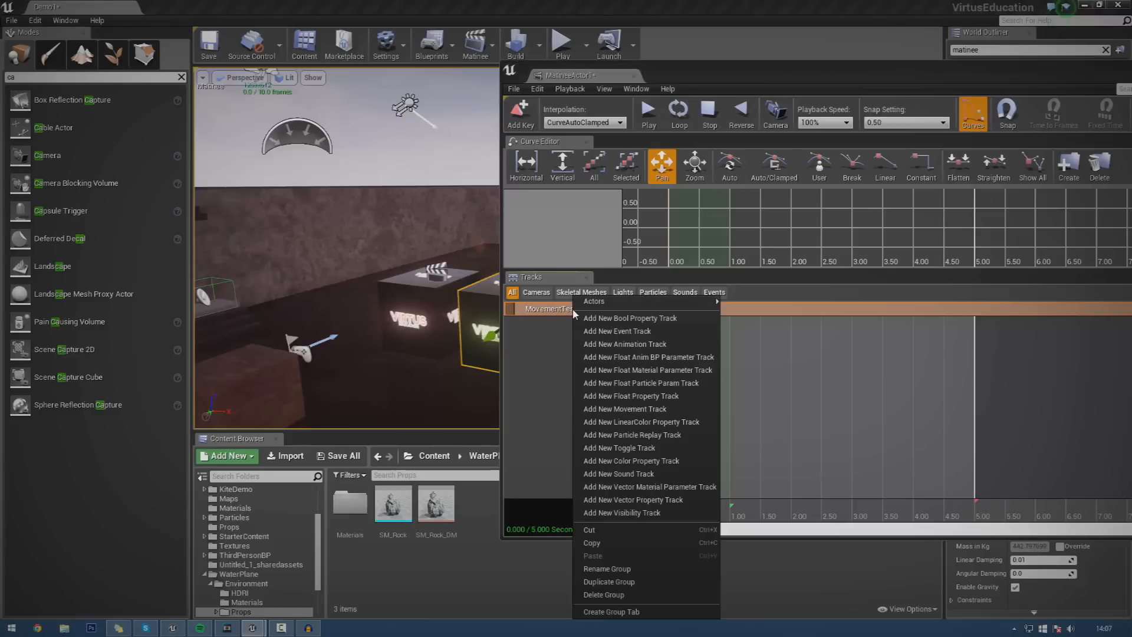
{"action": "mouse_move", "coordinate": [666, 343]}
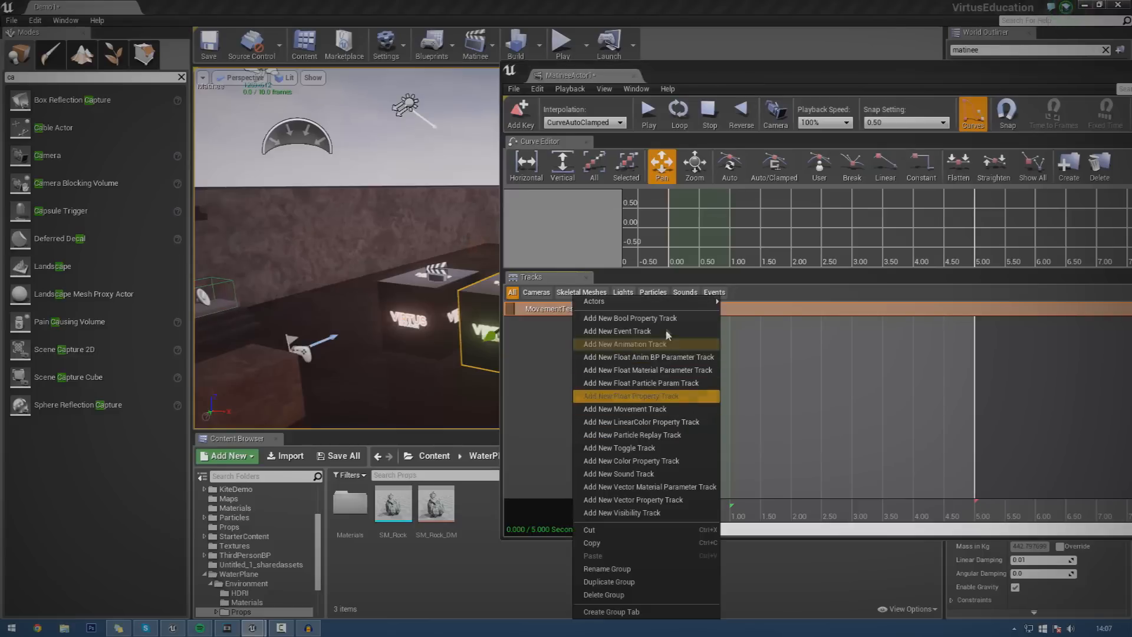
{"action": "mouse_move", "coordinate": [662, 500]}
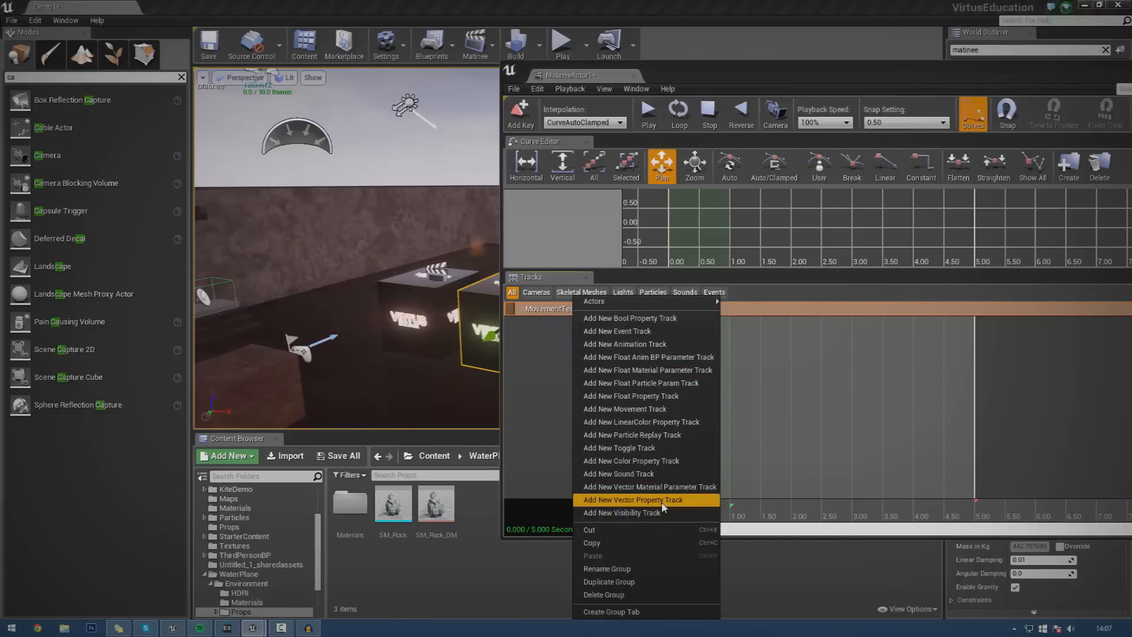
{"action": "mouse_move", "coordinate": [643, 474]}
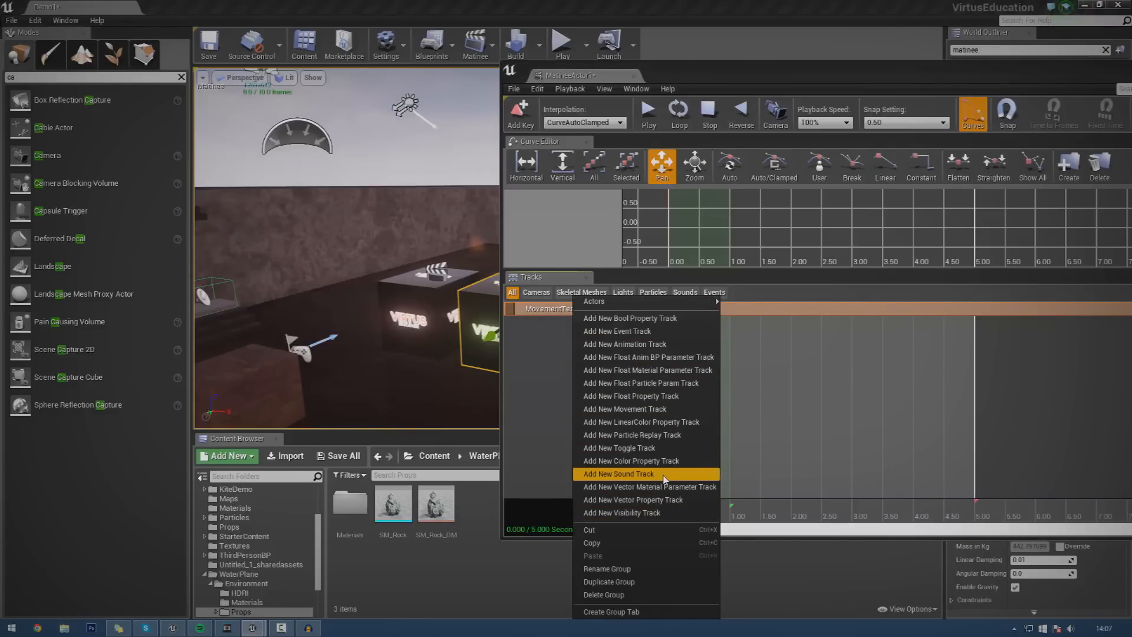
{"action": "mouse_move", "coordinate": [654, 452]}
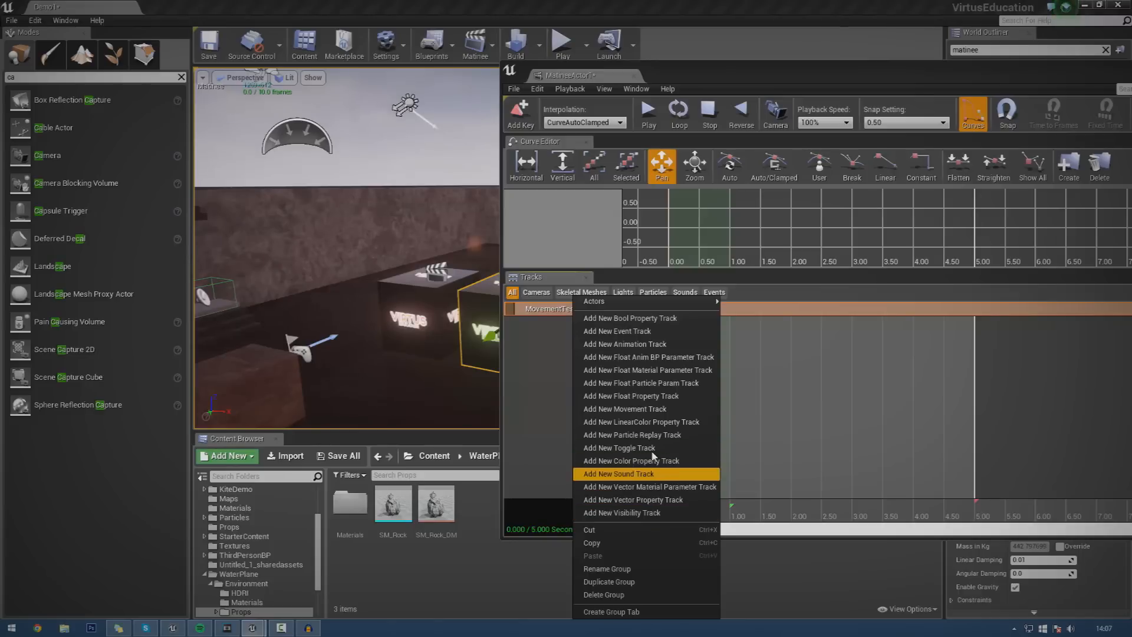
{"action": "mouse_move", "coordinate": [646, 409]}
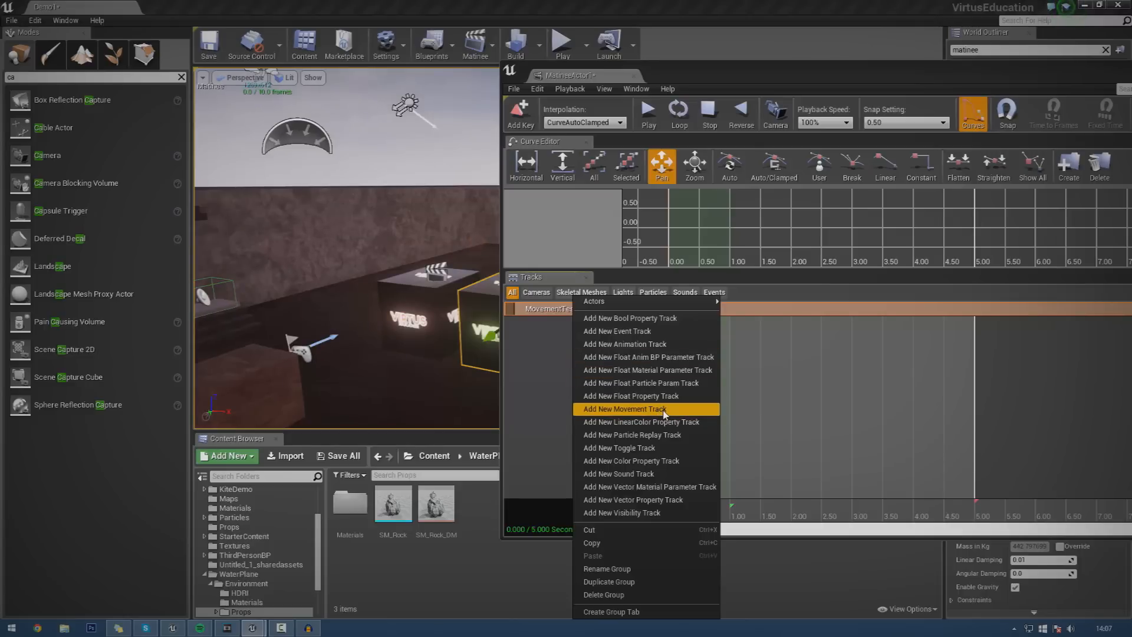
{"action": "mouse_move", "coordinate": [653, 417]}
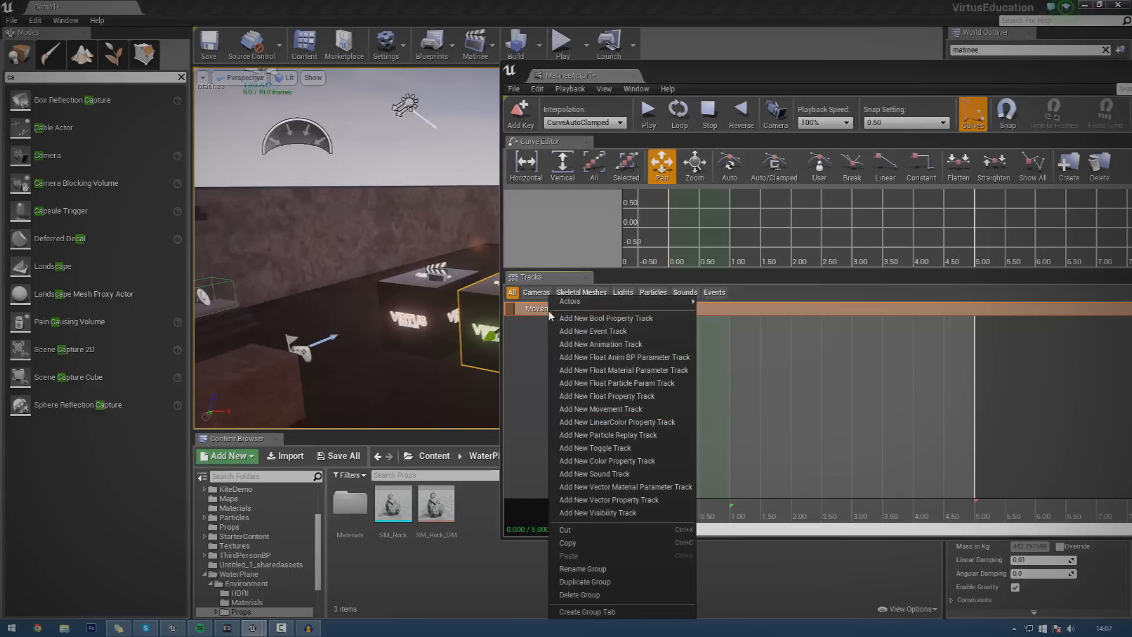
{"action": "mouse_move", "coordinate": [613, 409]}
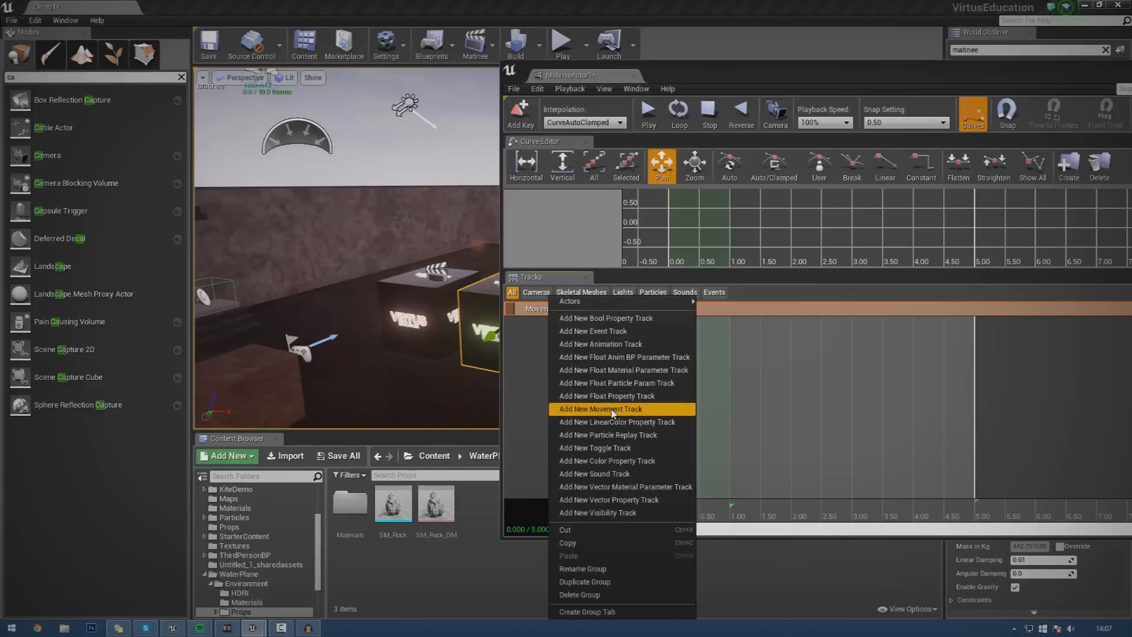
{"action": "left_click", "coordinate": [599, 409]}
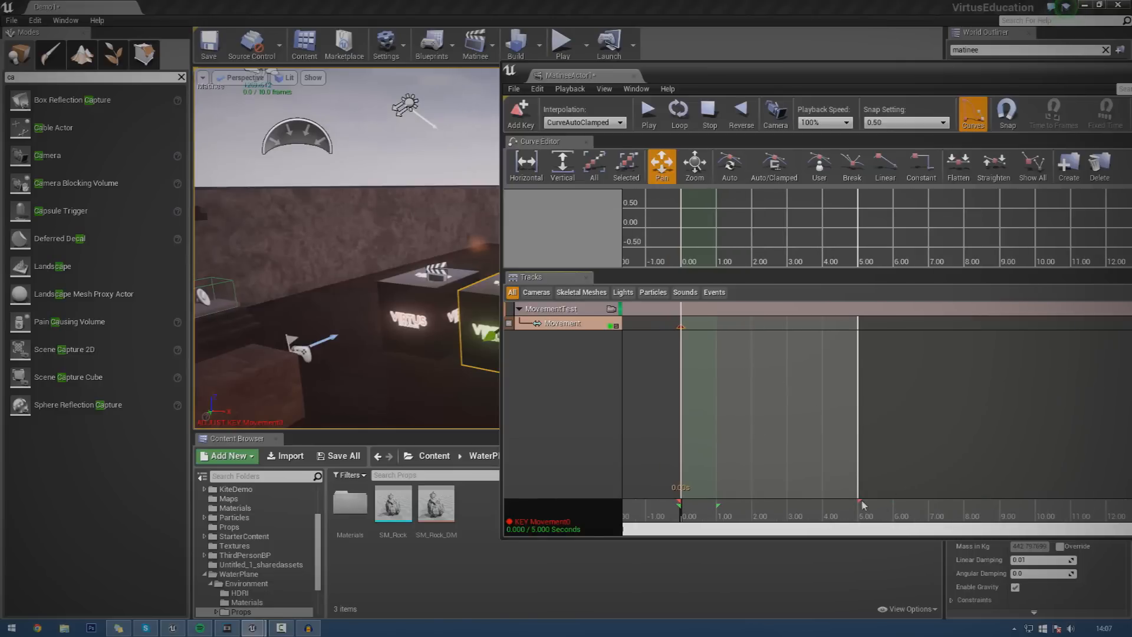
{"action": "mouse_move", "coordinate": [719, 509]}
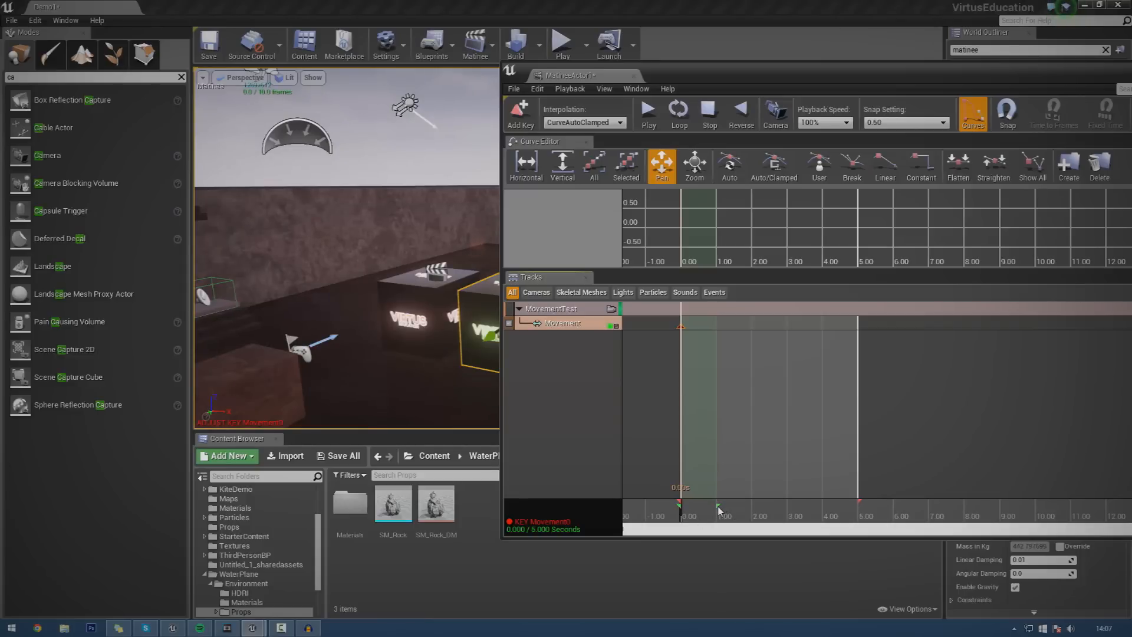
{"action": "mouse_move", "coordinate": [723, 510]}
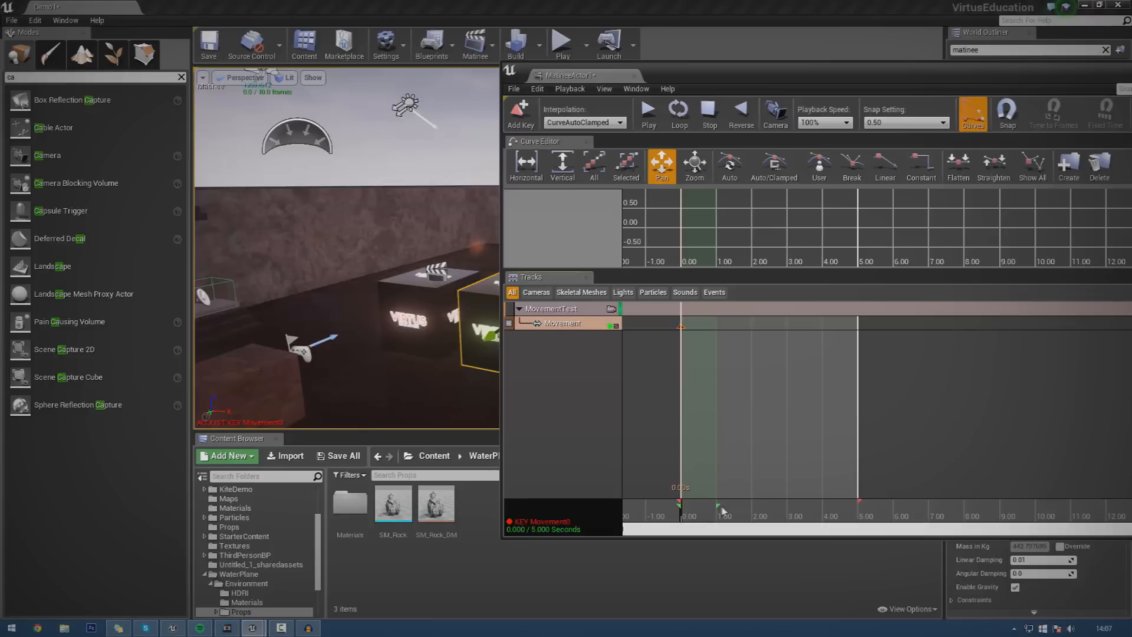
{"action": "mouse_move", "coordinate": [722, 511]}
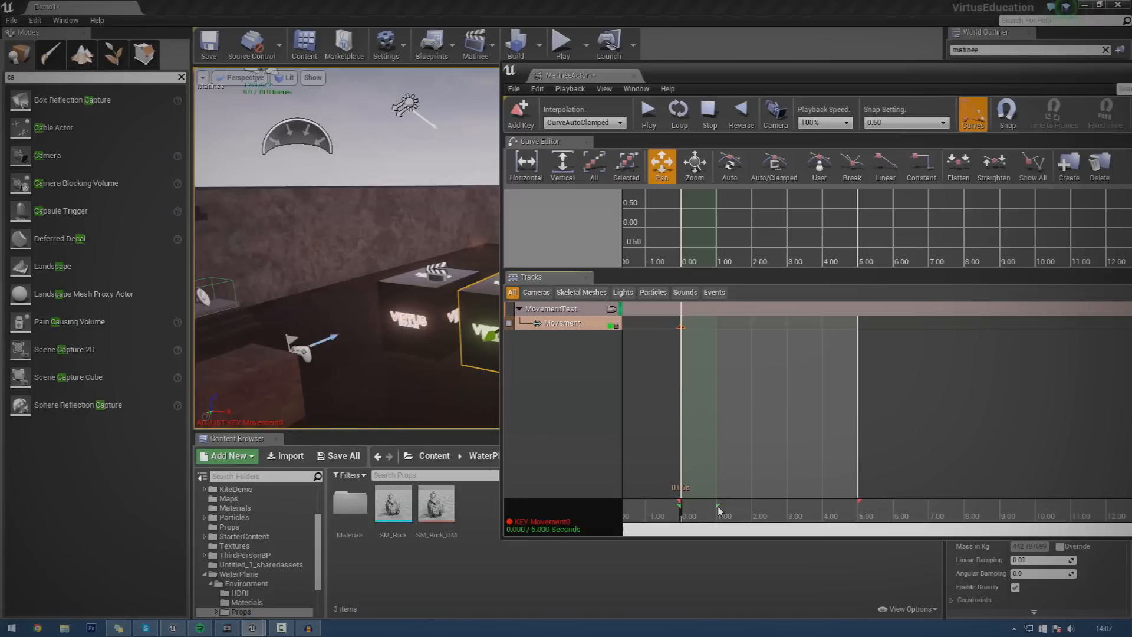
- Shorten the sequence to 5 seconds and move the time position to 2 seconds
{"action": "left_click", "coordinate": [722, 510]}
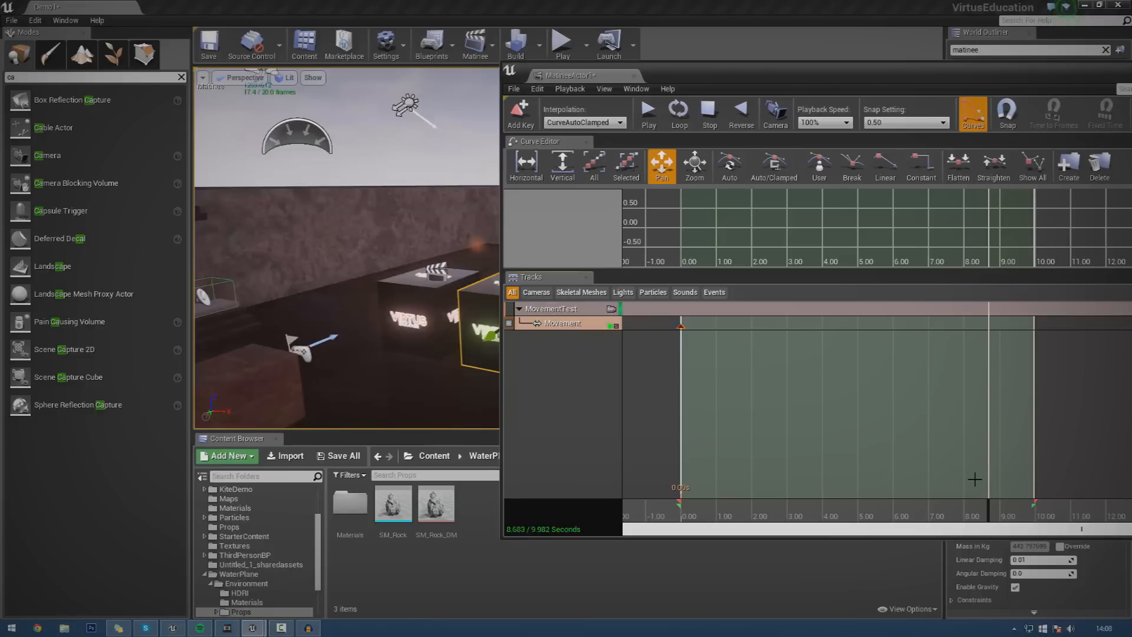
{"action": "mouse_move", "coordinate": [1042, 511]}
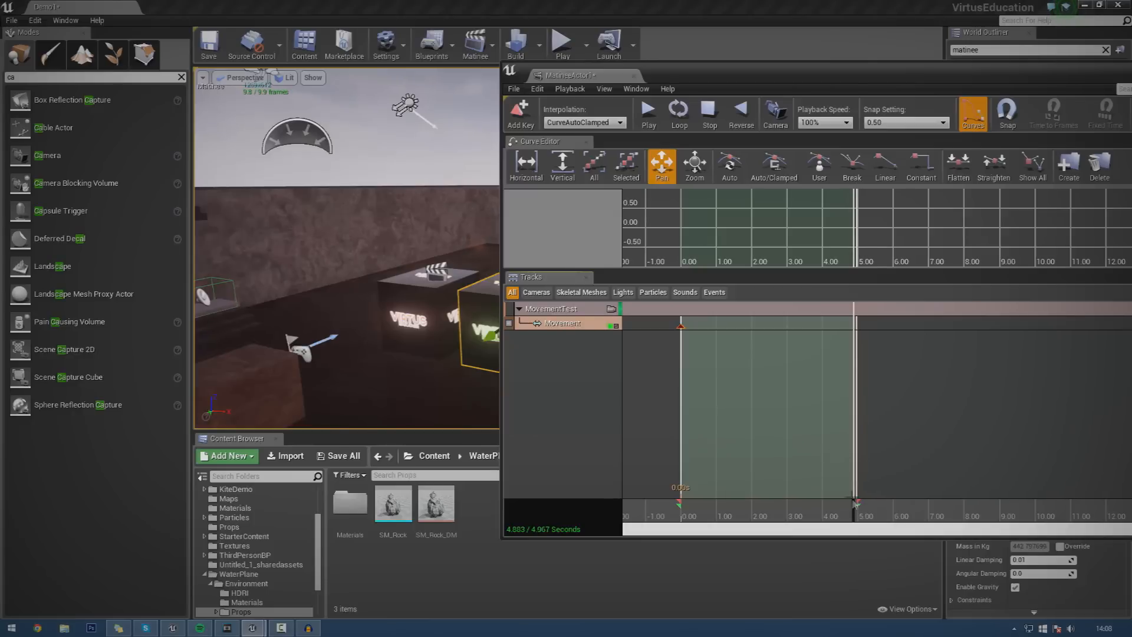
{"action": "left_click", "coordinate": [647, 114]}
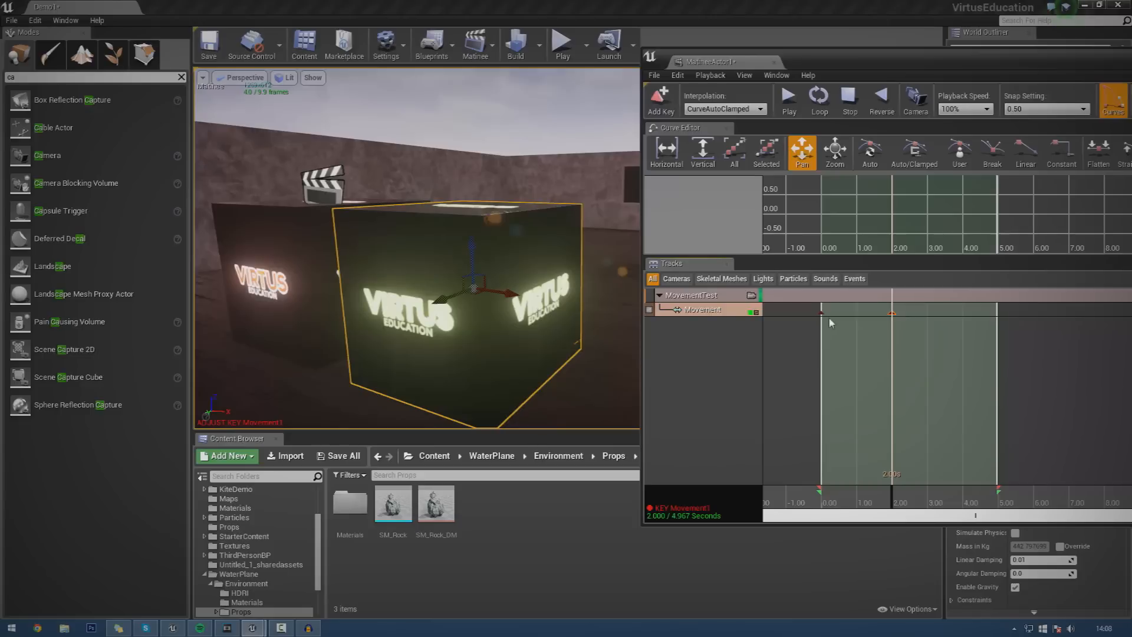
{"action": "mouse_move", "coordinate": [614, 294]}
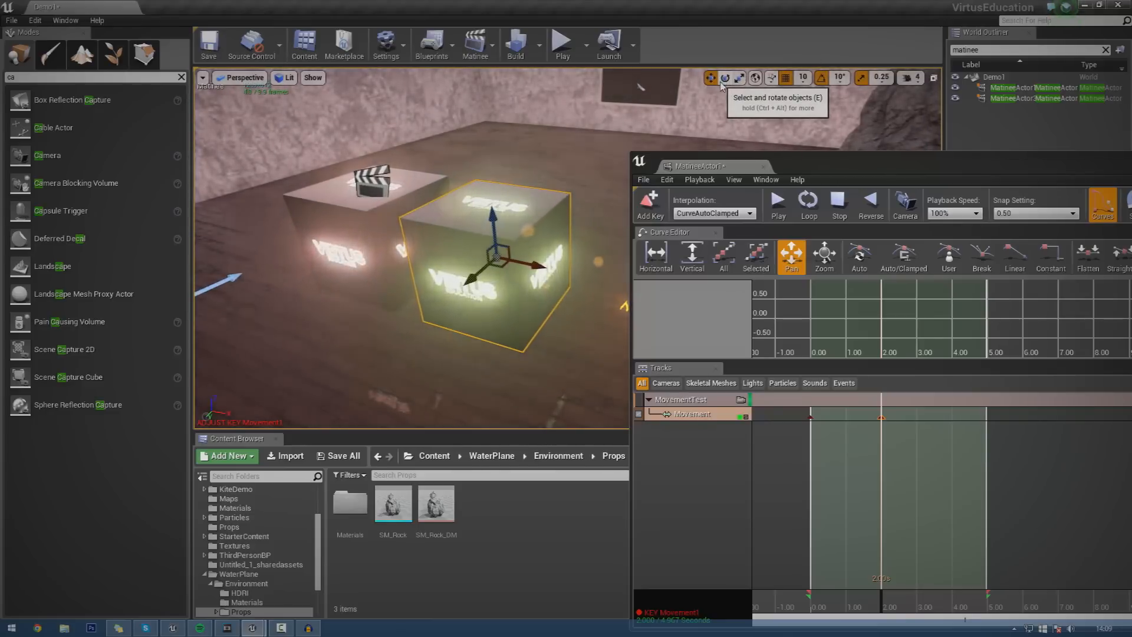
- Rotate the cube about its yaw axis at the 2-second key
{"action": "left_click", "coordinate": [723, 78]}
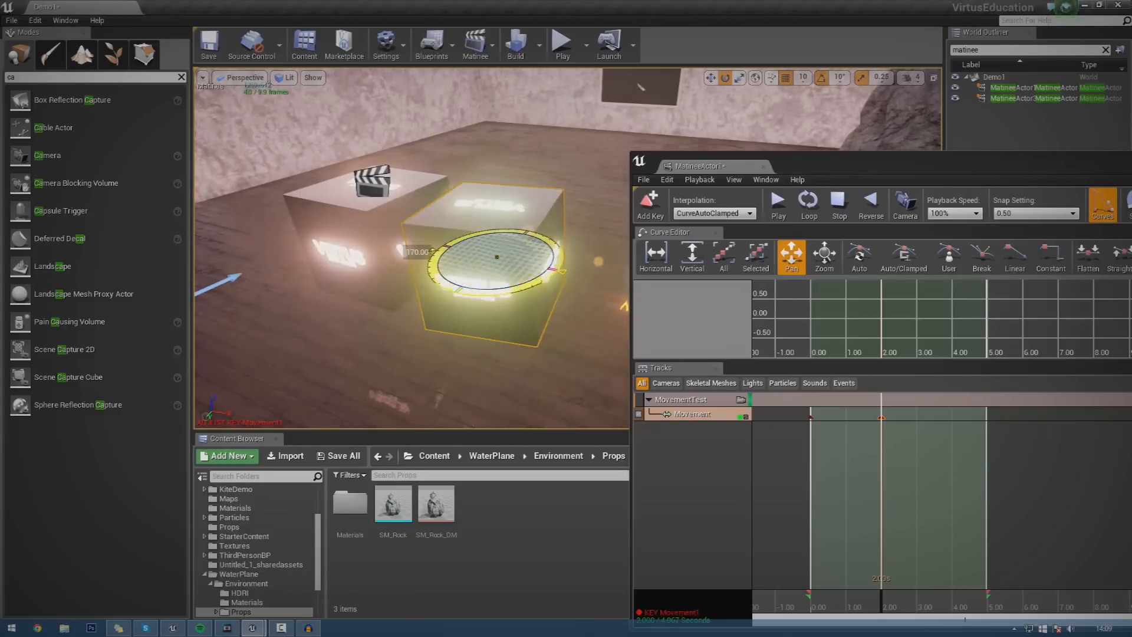
{"action": "left_click", "coordinate": [837, 204]}
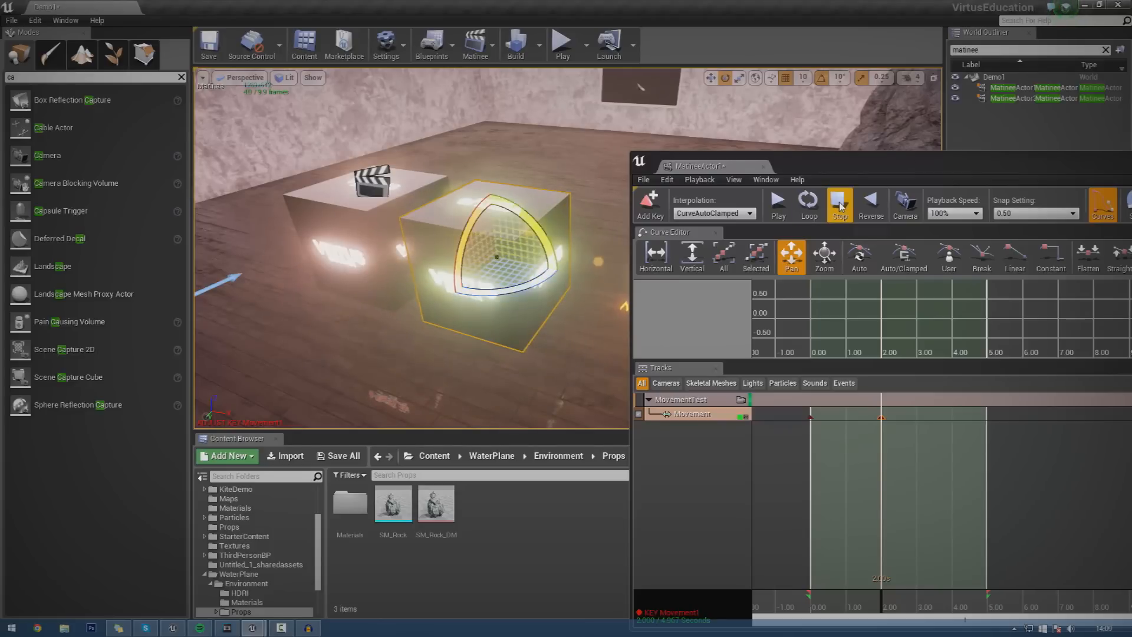
{"action": "mouse_move", "coordinate": [839, 205]}
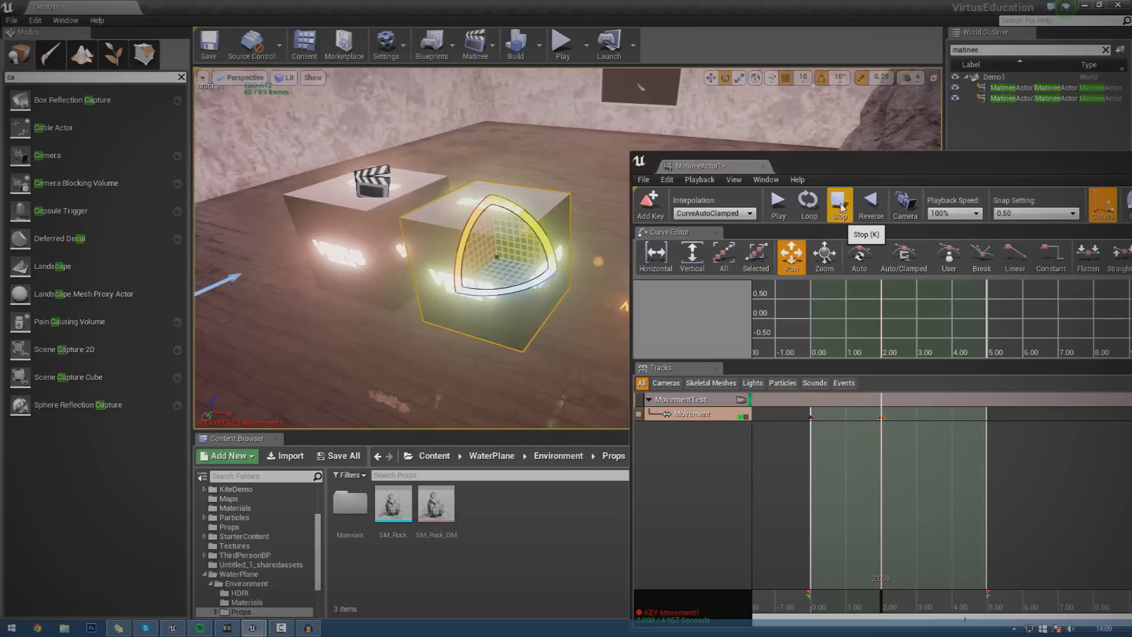
{"action": "left_click", "coordinate": [839, 204]}
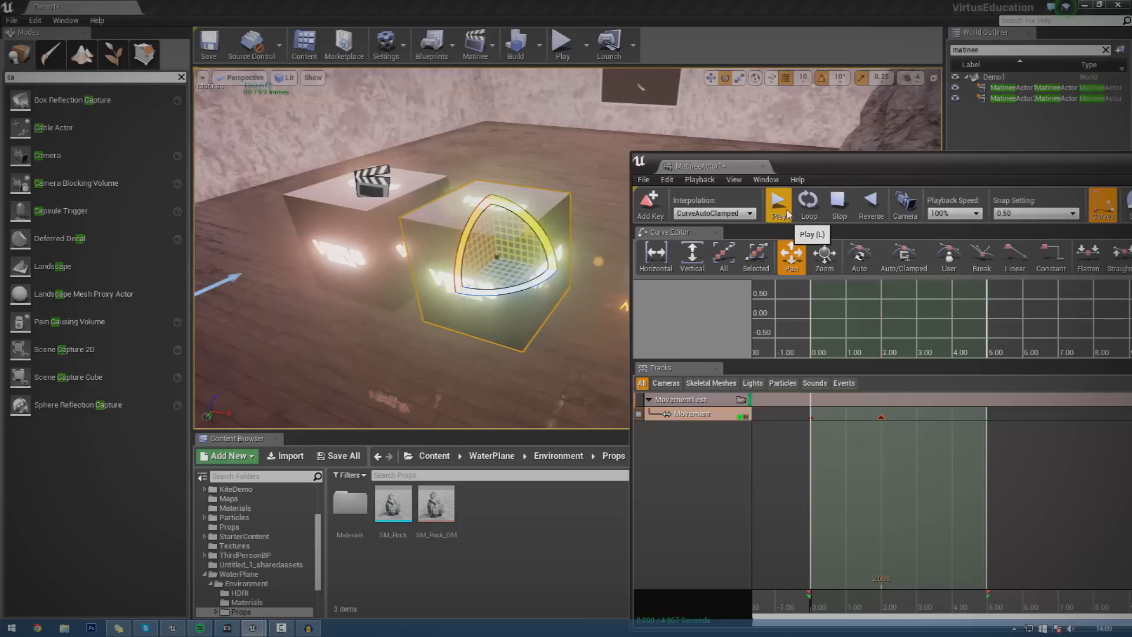
{"action": "left_click", "coordinate": [779, 204]}
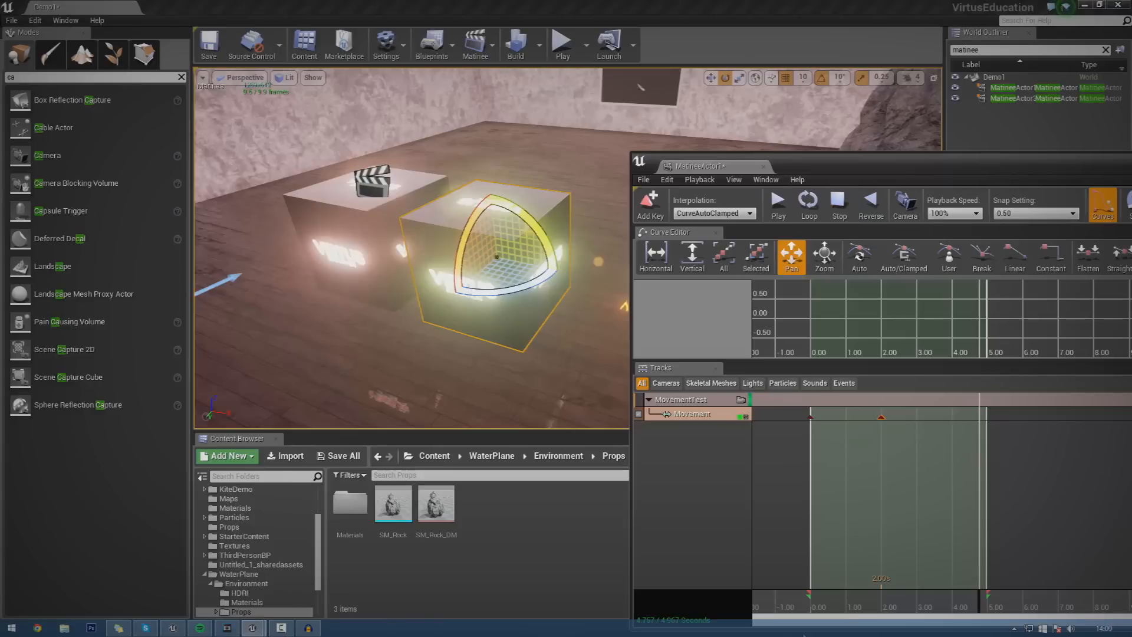
{"action": "left_click", "coordinate": [859, 257]}
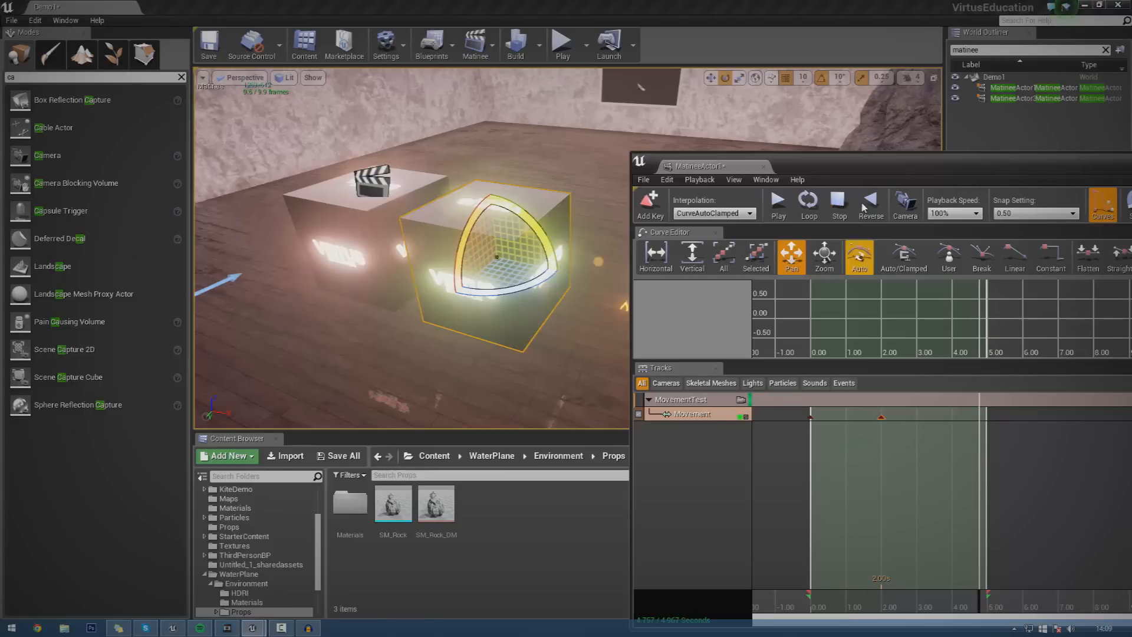
{"action": "left_click", "coordinate": [777, 200]}
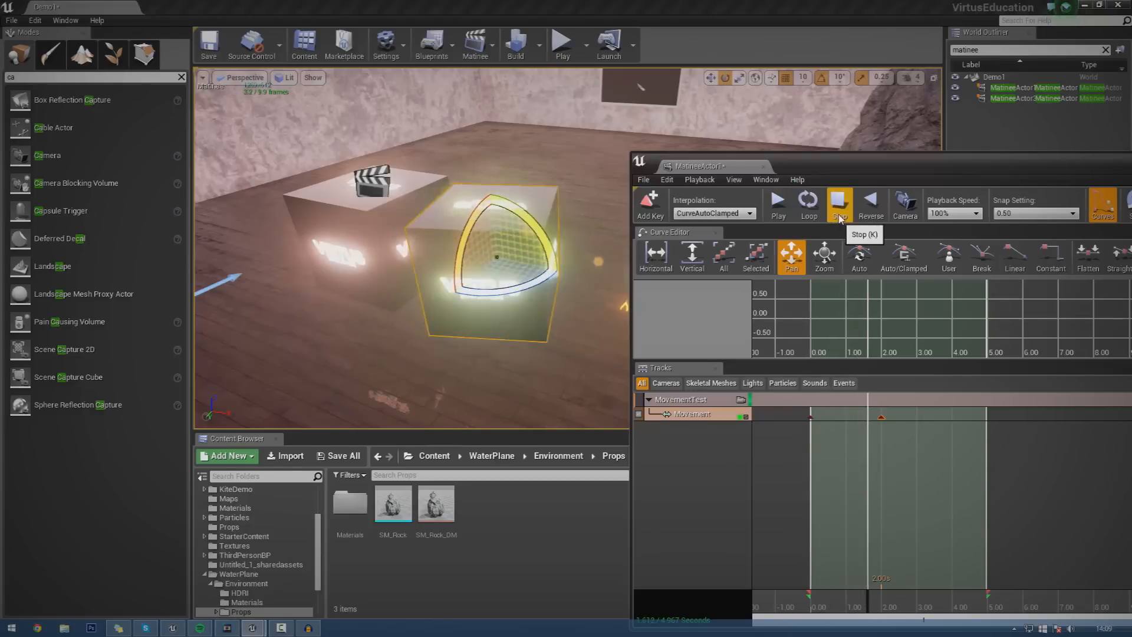
{"action": "left_click", "coordinate": [838, 204]}
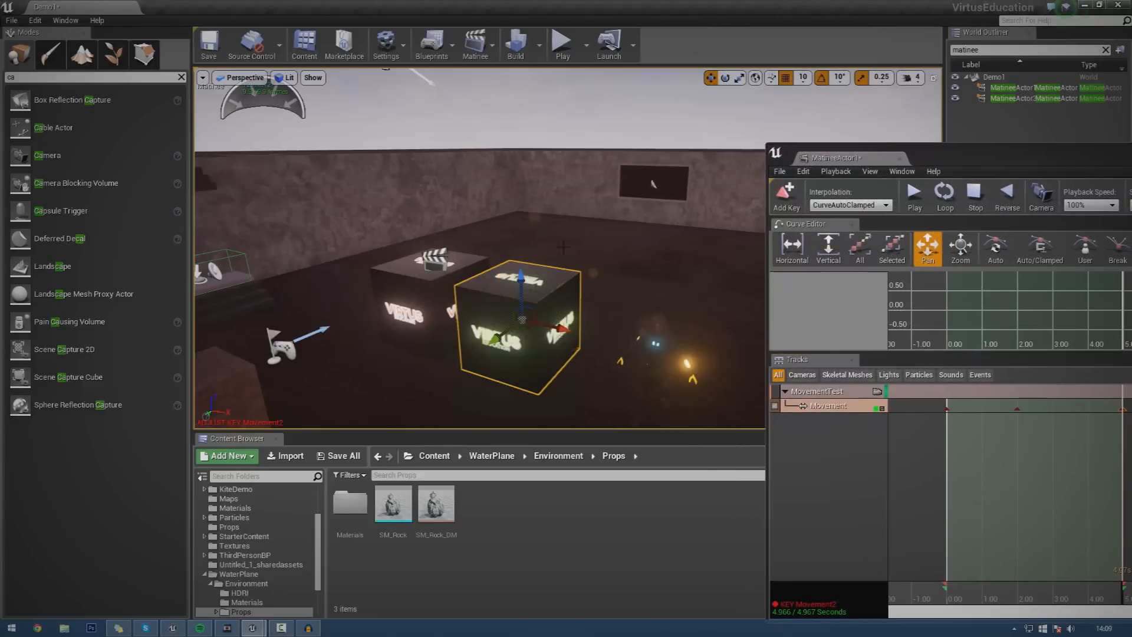
{"action": "mouse_move", "coordinate": [711, 78]}
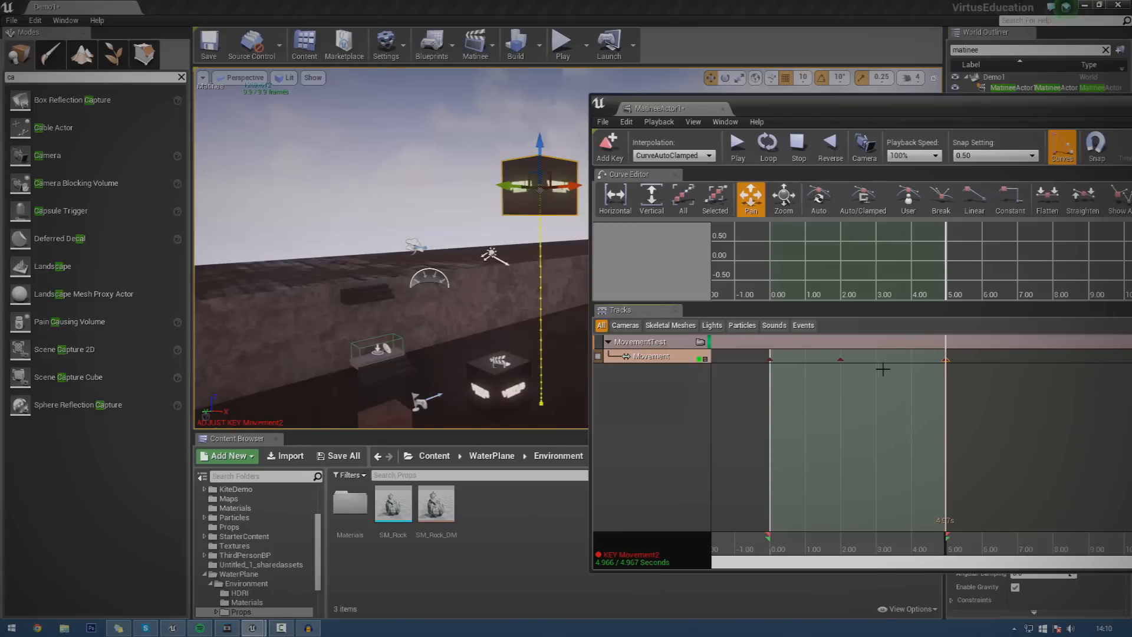
{"action": "mouse_move", "coordinate": [945, 361]}
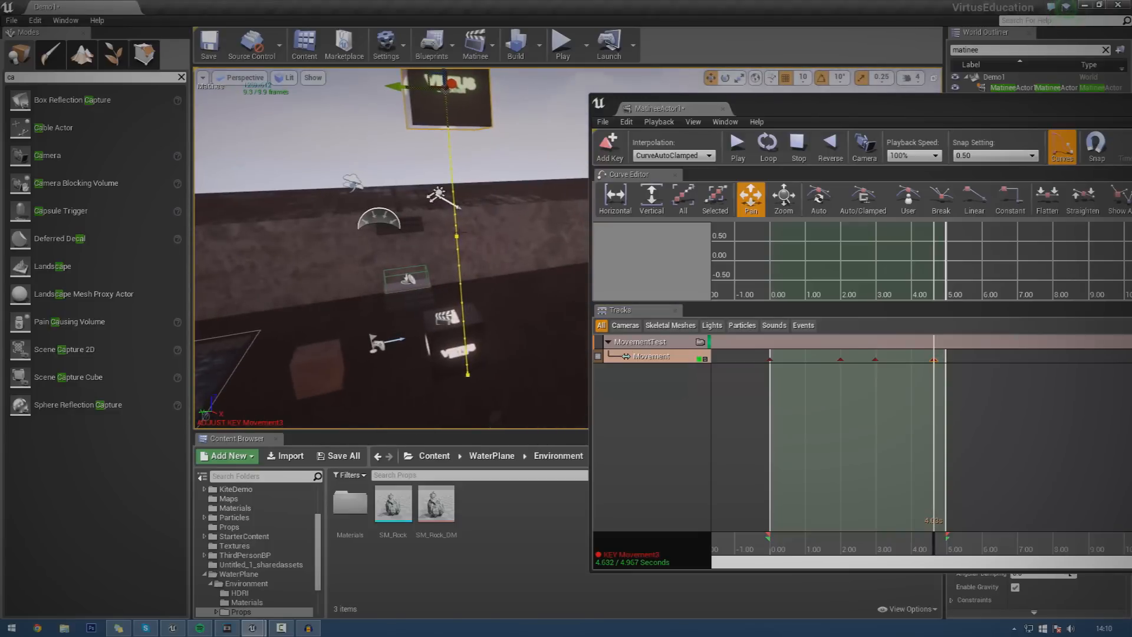
{"action": "left_click", "coordinate": [797, 146]}
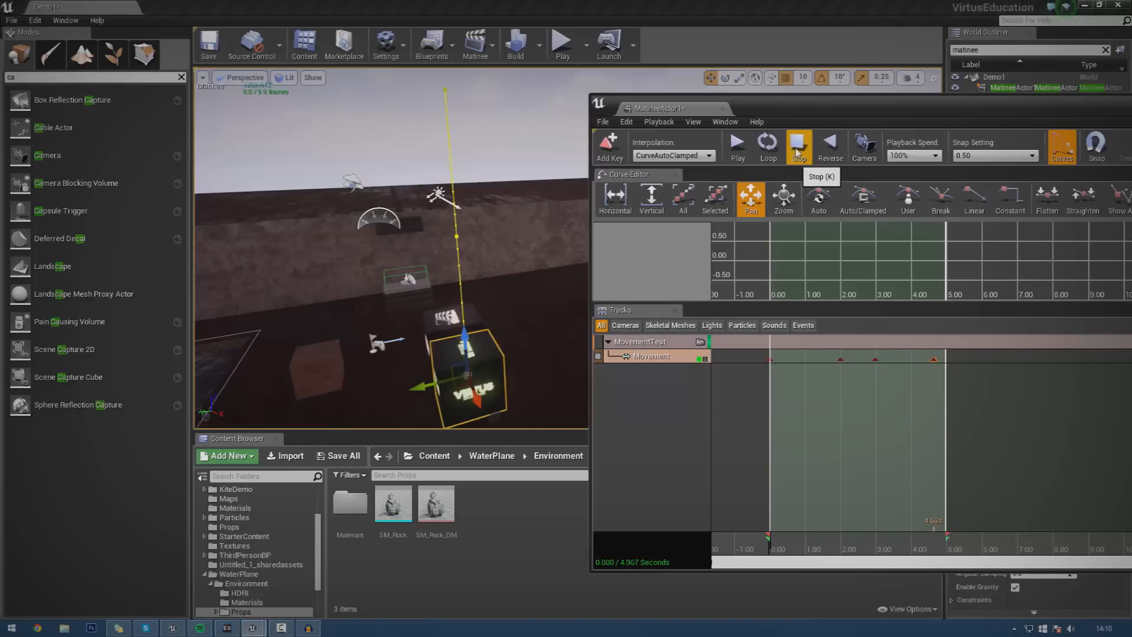
{"action": "mouse_move", "coordinate": [668, 269]}
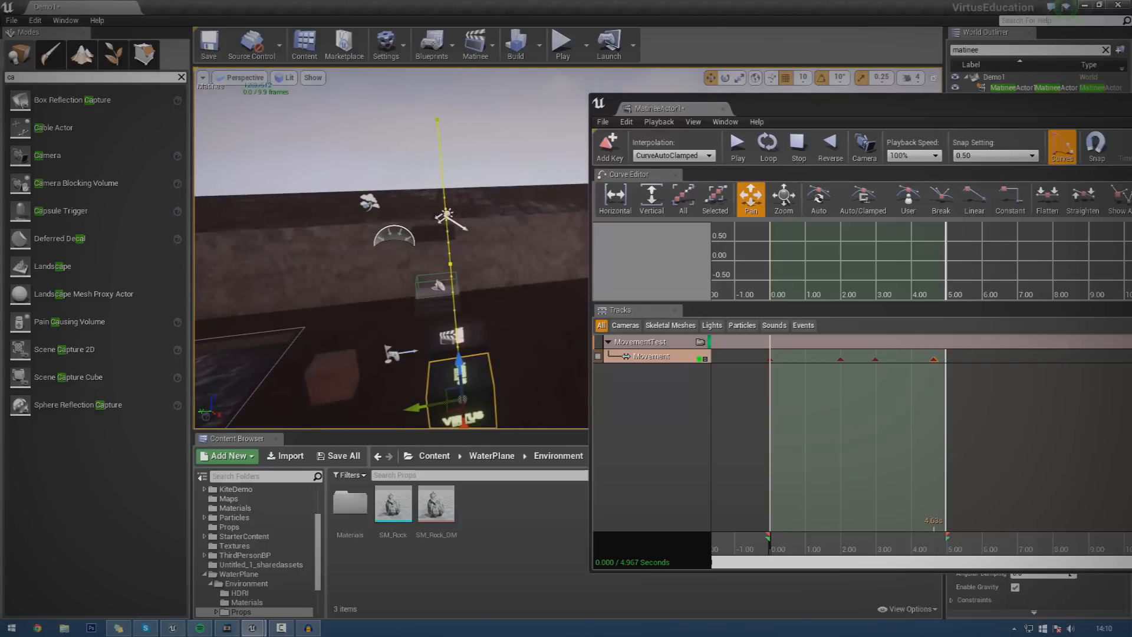
{"action": "mouse_move", "coordinate": [798, 143]}
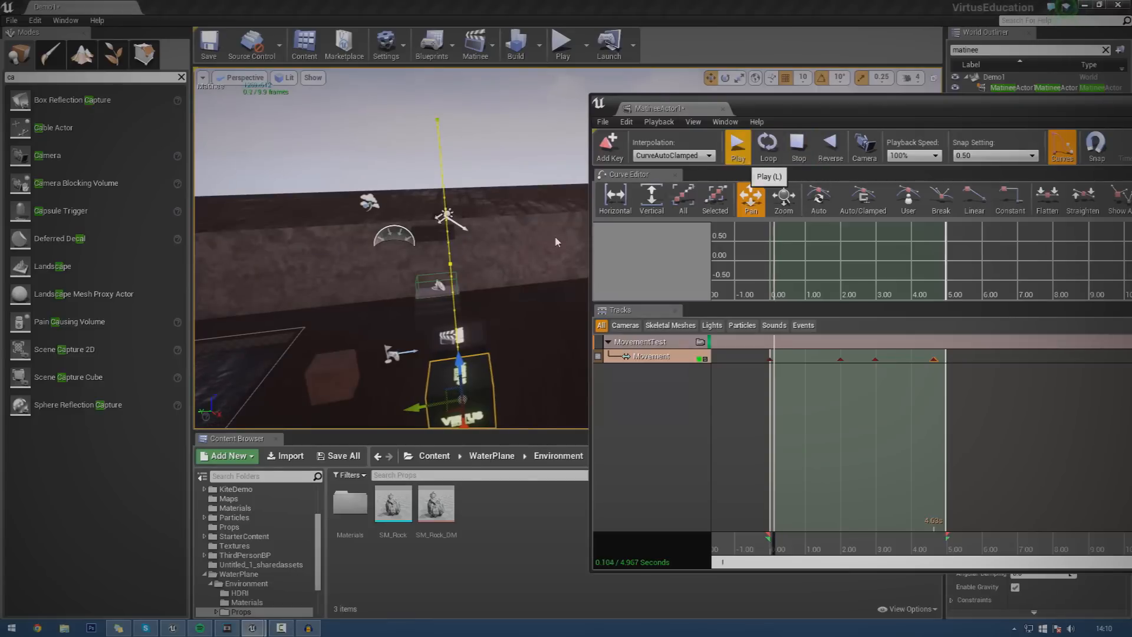
{"action": "left_click", "coordinate": [736, 147]}
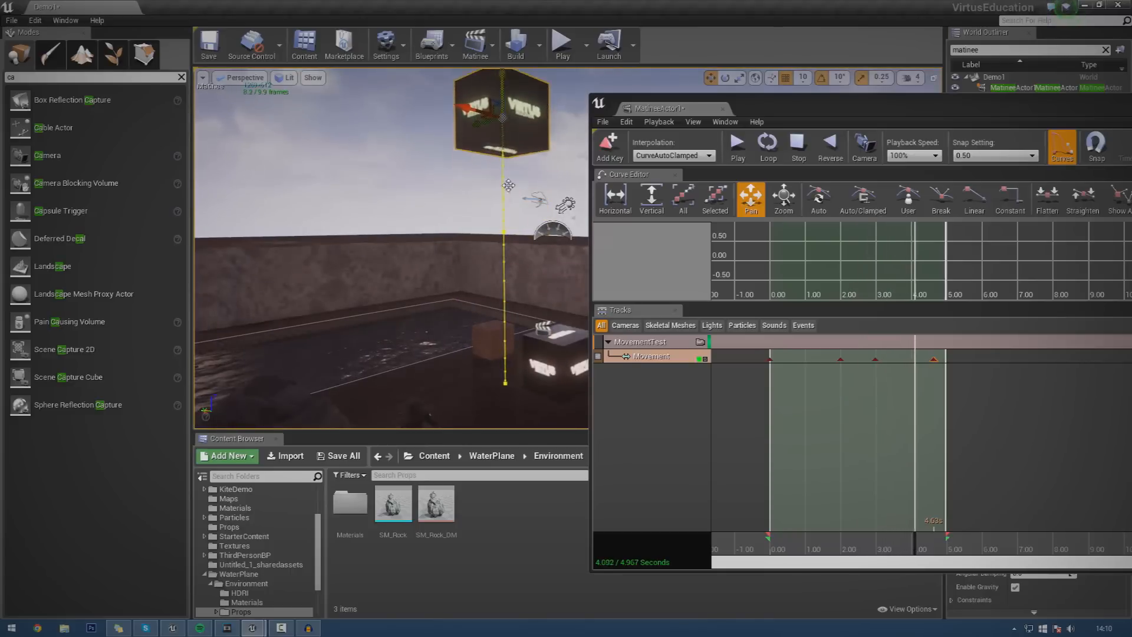
{"action": "left_click", "coordinate": [736, 147]}
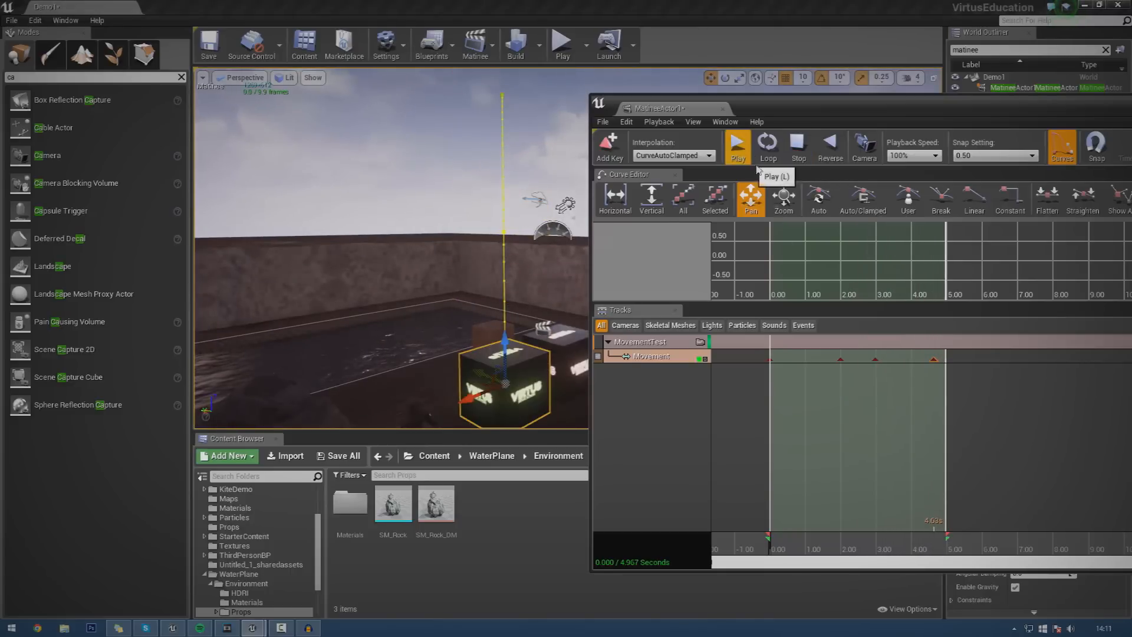
{"action": "left_click", "coordinate": [737, 146]}
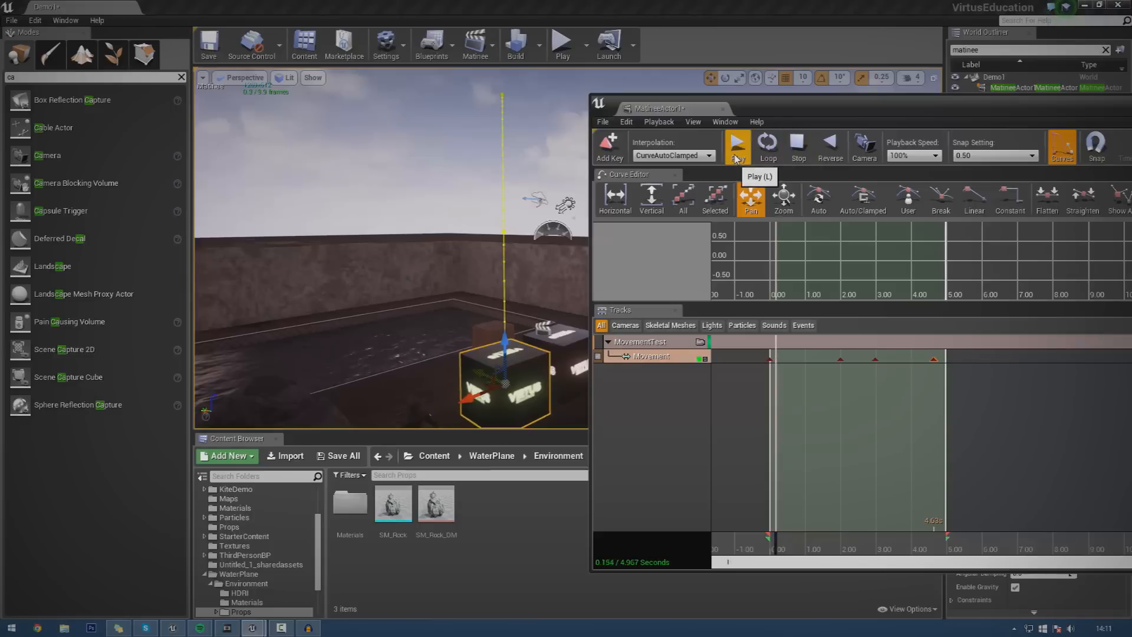
{"action": "left_click", "coordinate": [737, 146]}
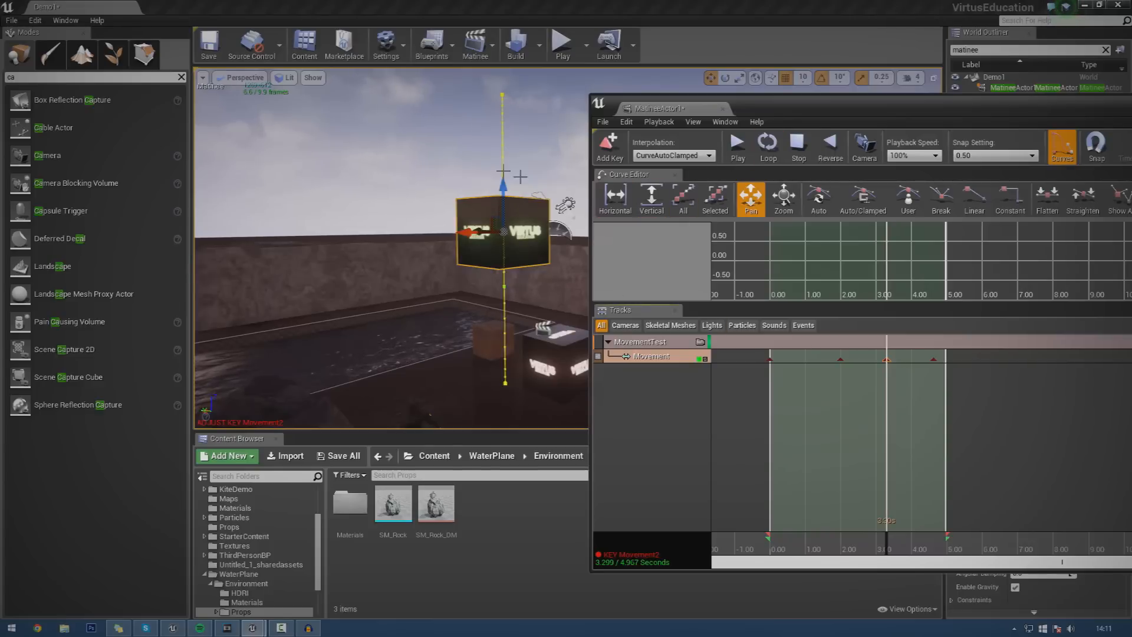
- Replay the cube animation from the start to preview it
{"action": "left_click", "coordinate": [736, 144]}
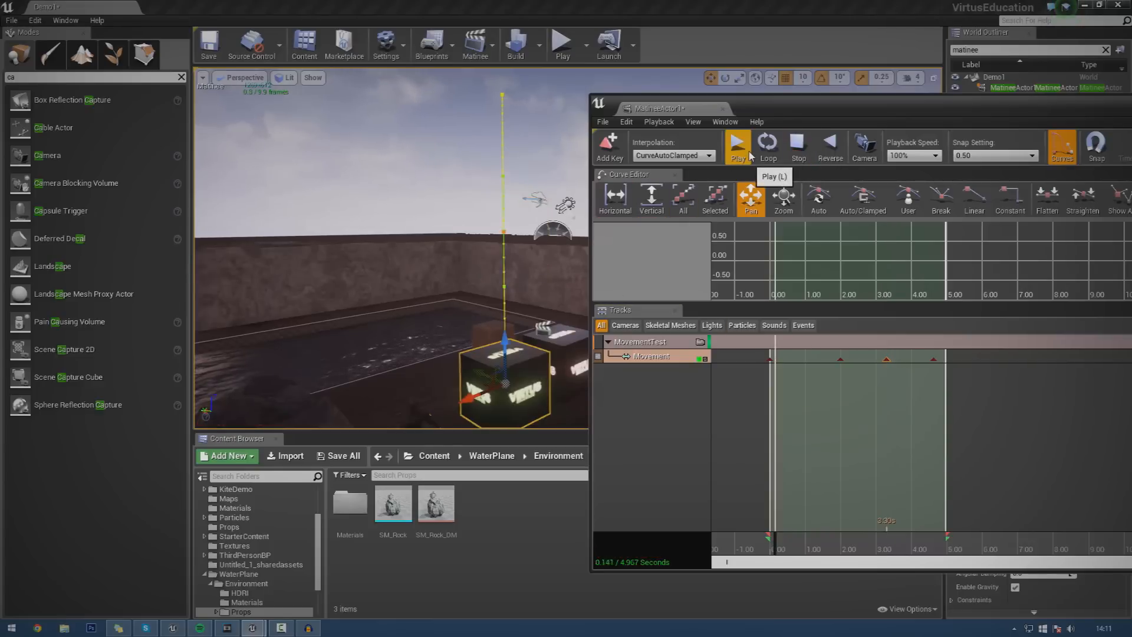
{"action": "left_click", "coordinate": [736, 142]}
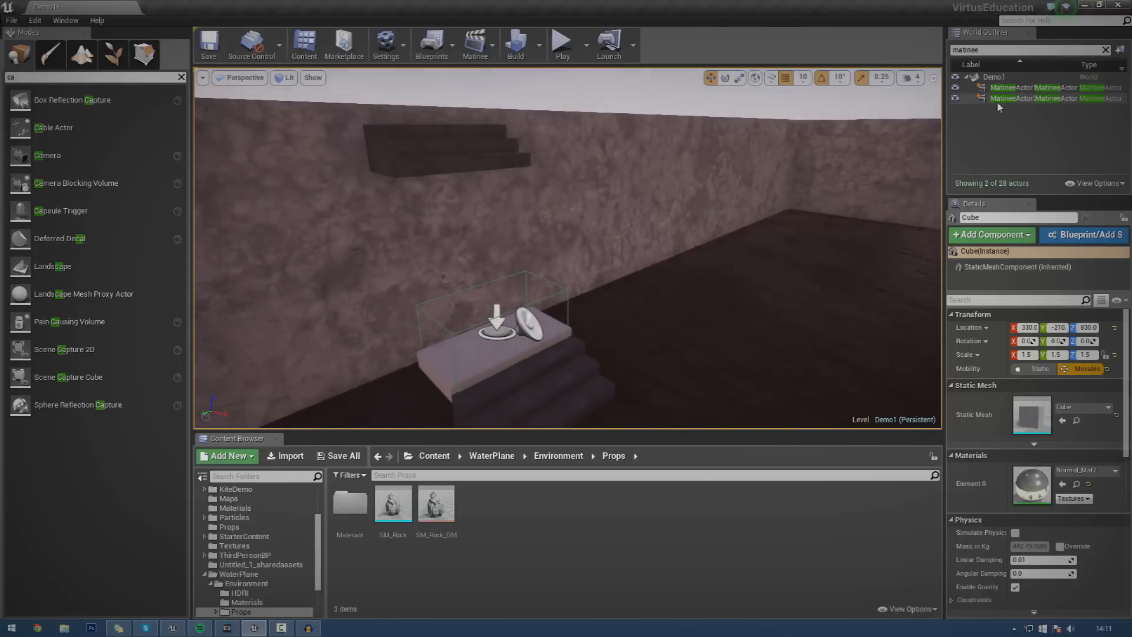
- Open MatineeActor3's sequence with MoverBlock, TriggerMover and Sound tracks
{"action": "left_click", "coordinate": [1033, 98]}
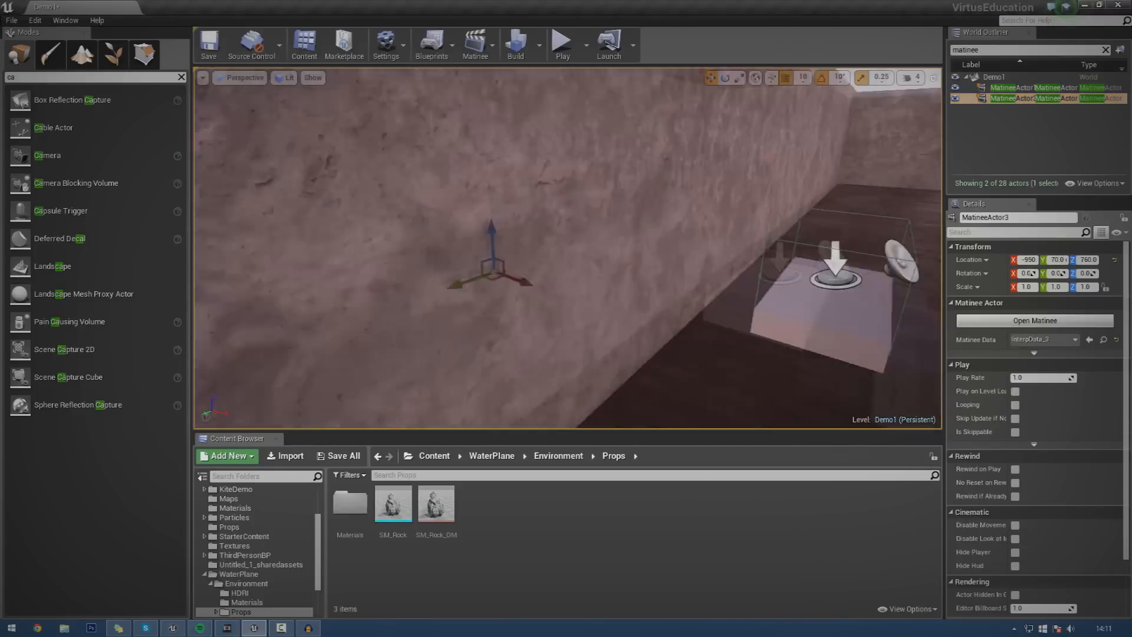
{"action": "left_click", "coordinate": [1035, 320]}
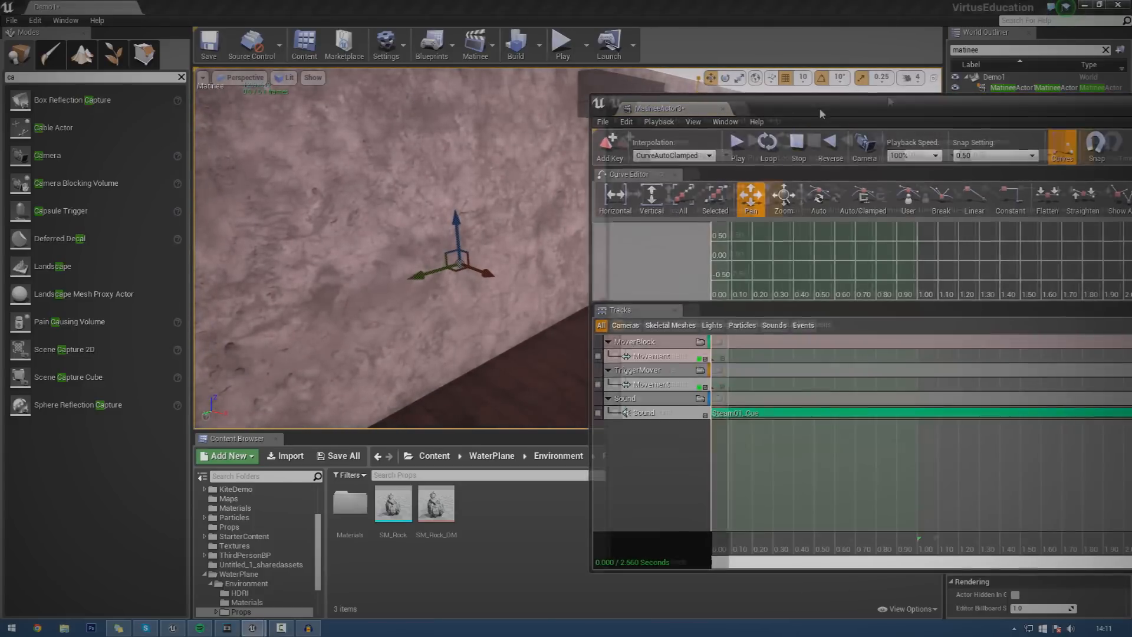